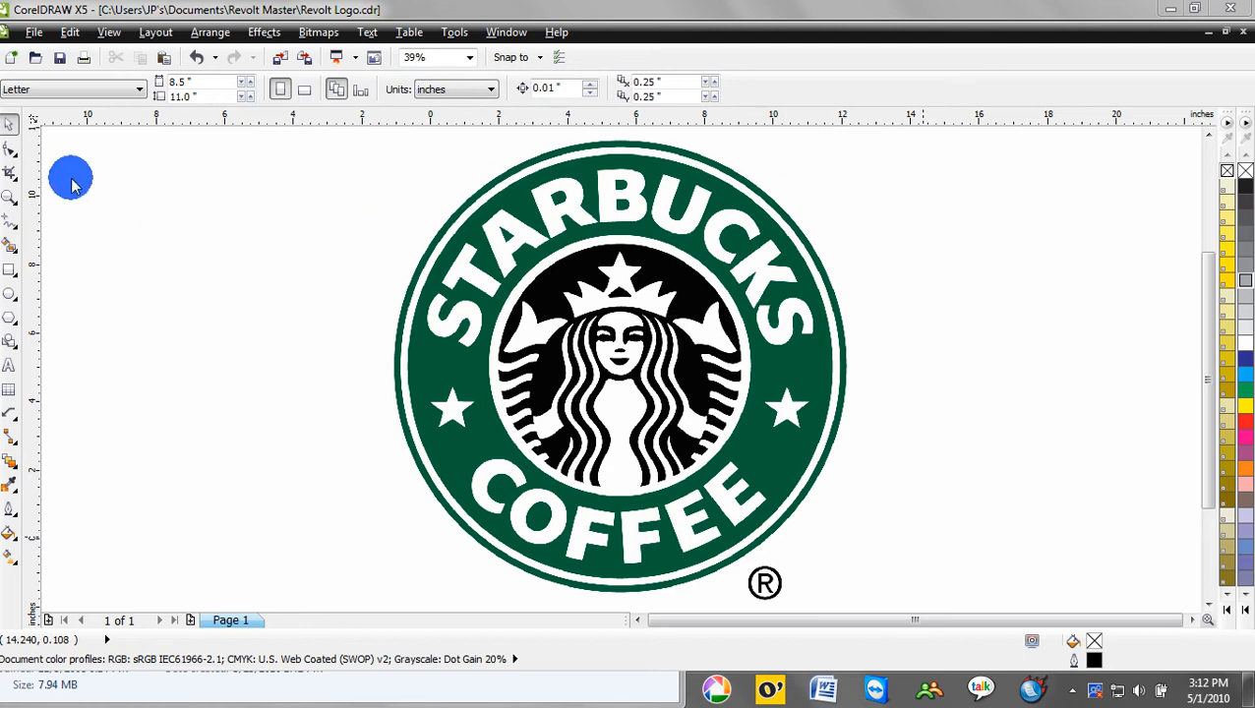
- Delete the Starbucks logo bitmap, leaving the empty circle and the wavy curve
left_click(481, 203)
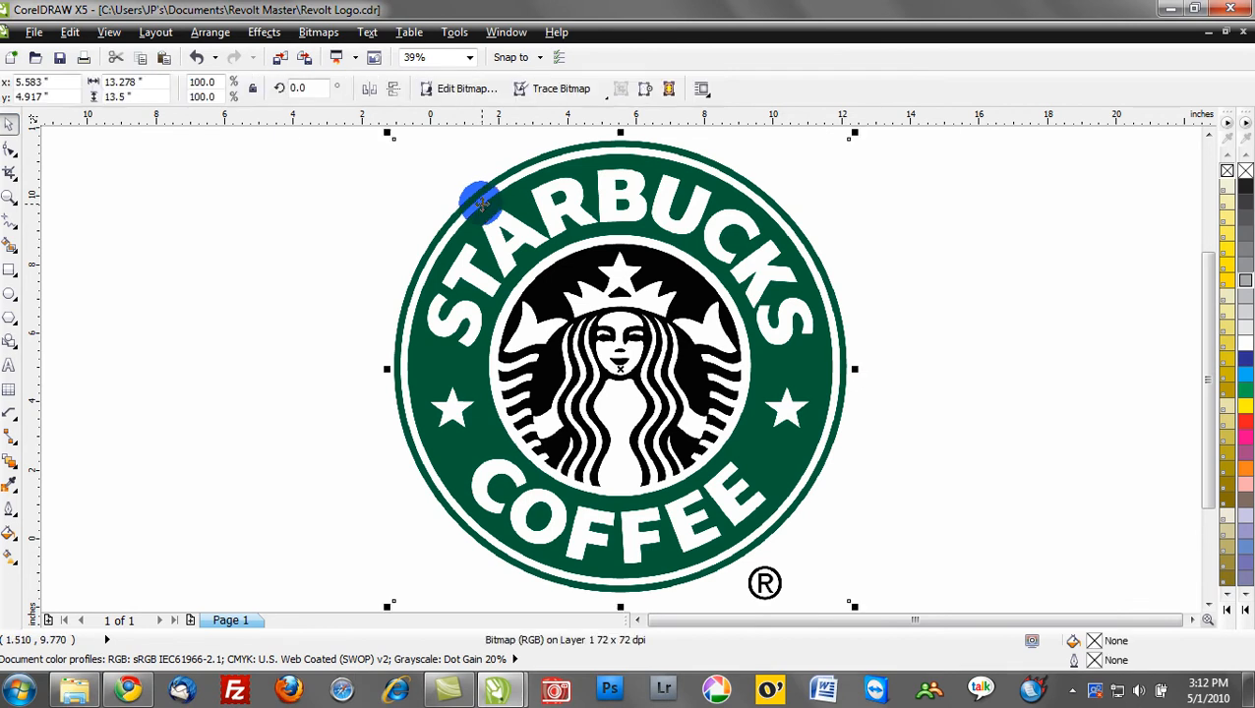
key("Delete")
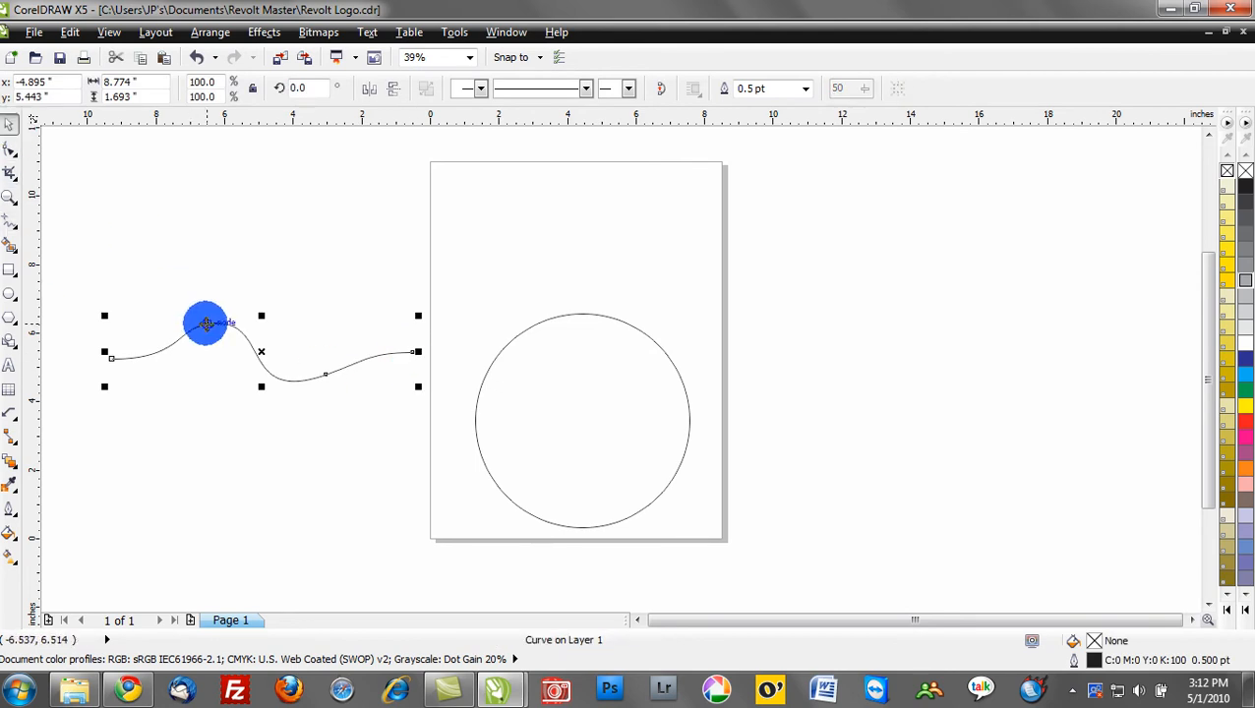
- Reposition the wavy curve down to the lower left, beside the page
left_click(397, 319)
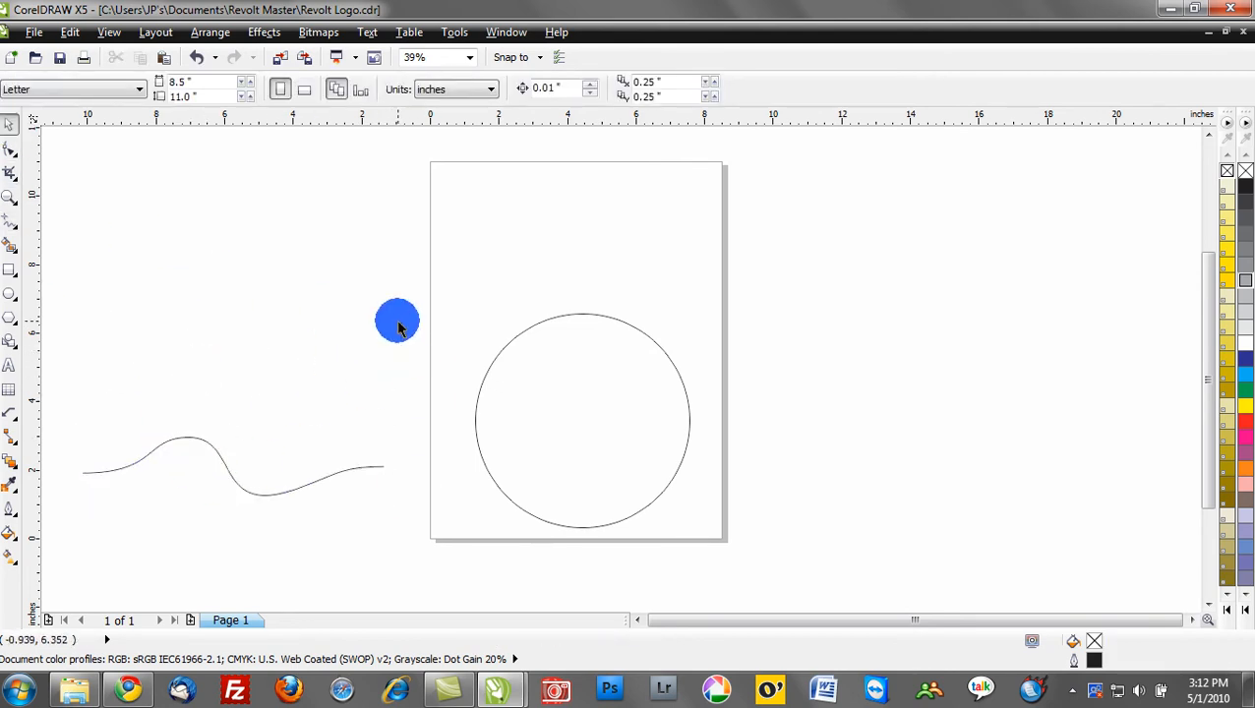
left_click_drag(397, 321, 518, 335)
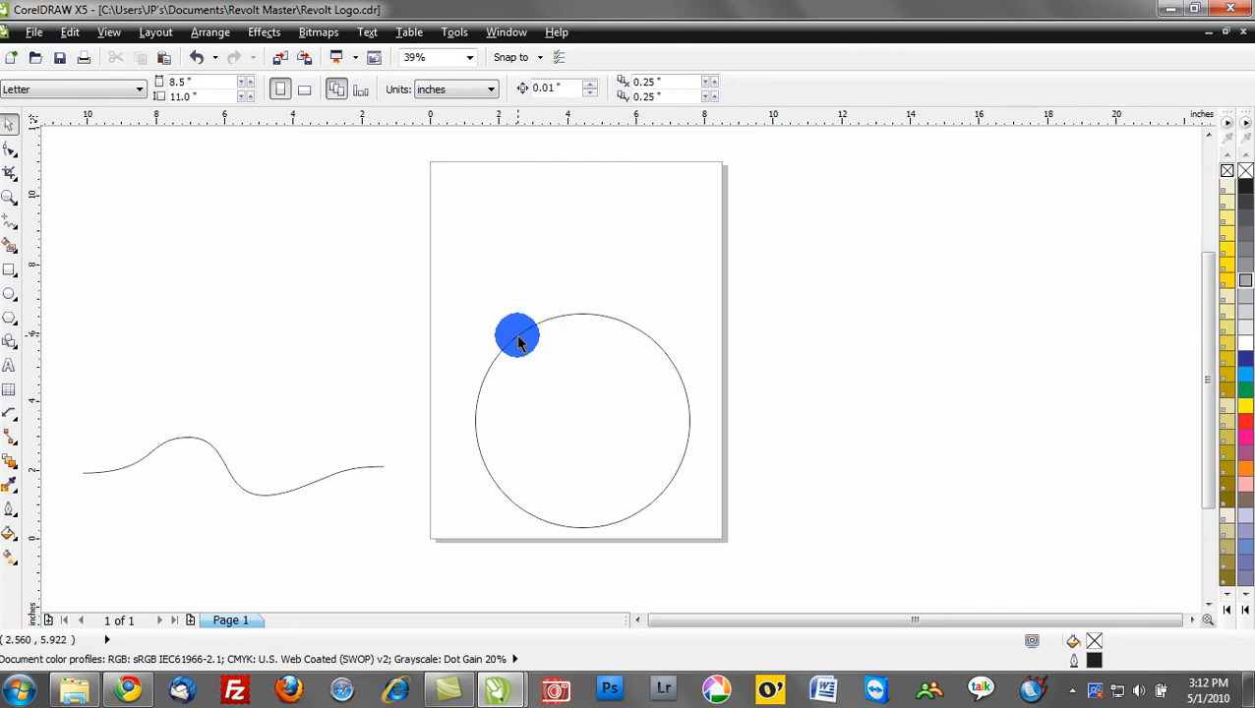
left_click_drag(518, 334, 259, 290)
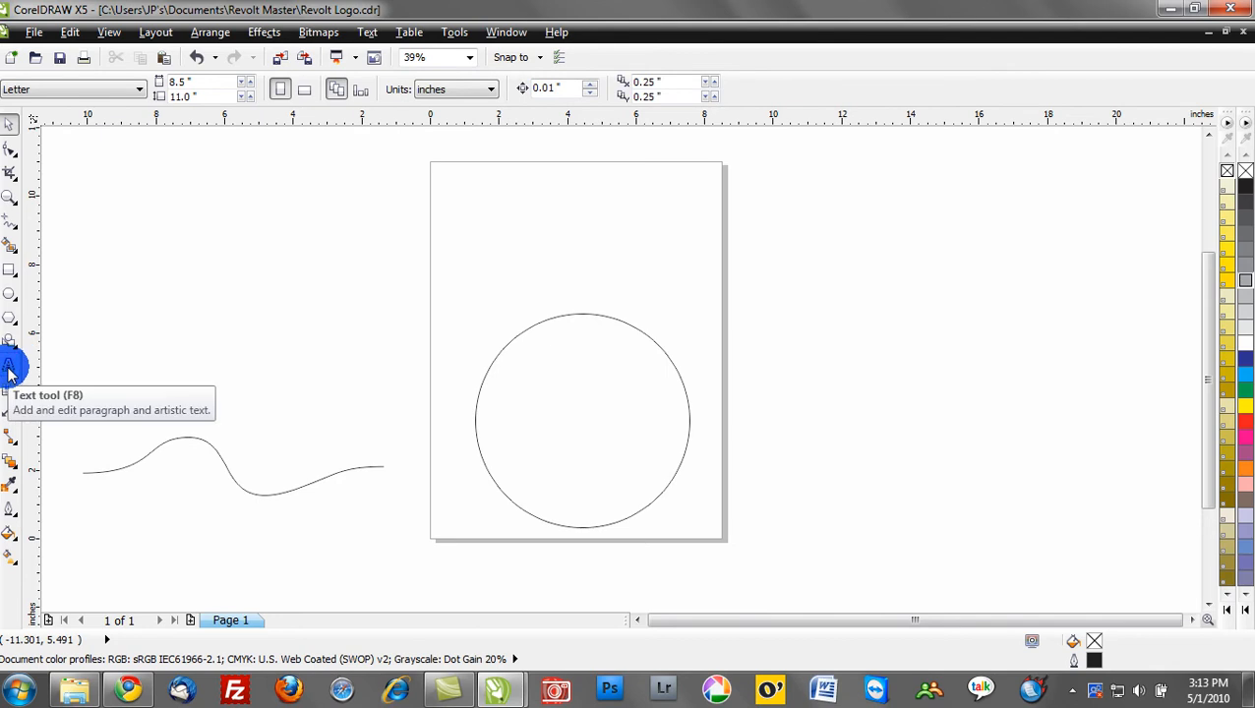
- Add artistic text 'TEXT ON A PATH' above the circle, scaled up and set in Miso
left_click(10, 364)
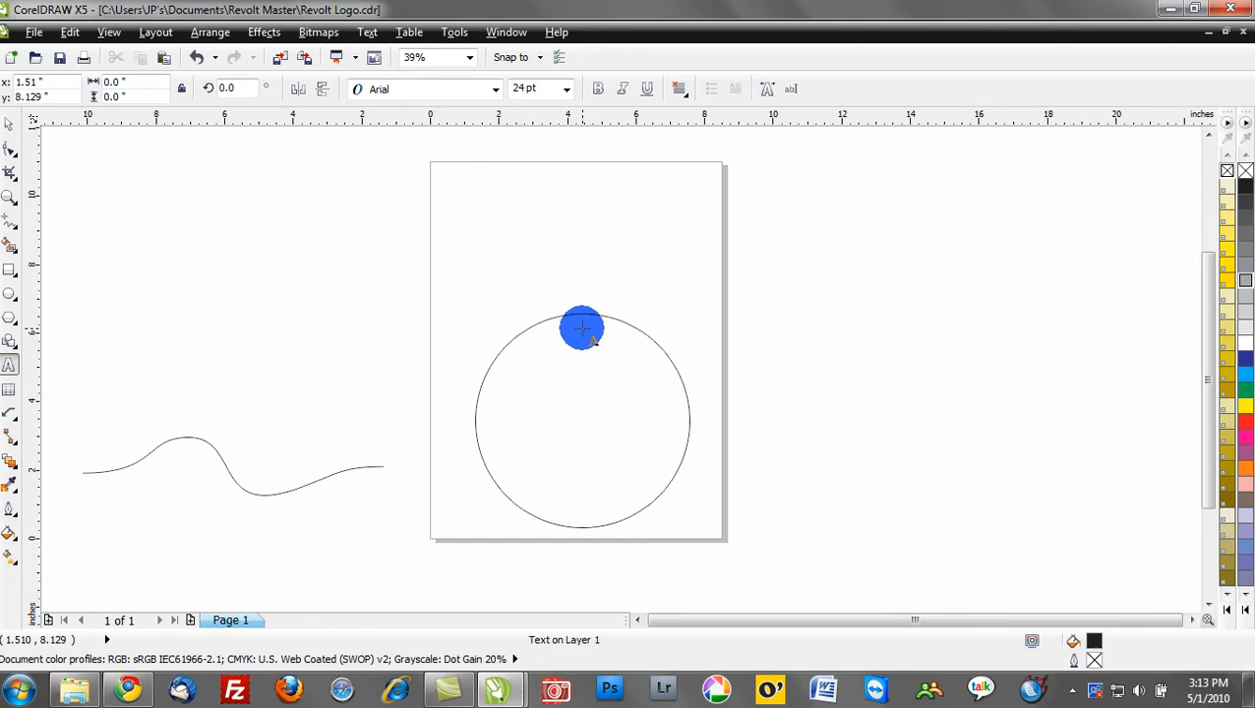
type("TEXT ON A PATH")
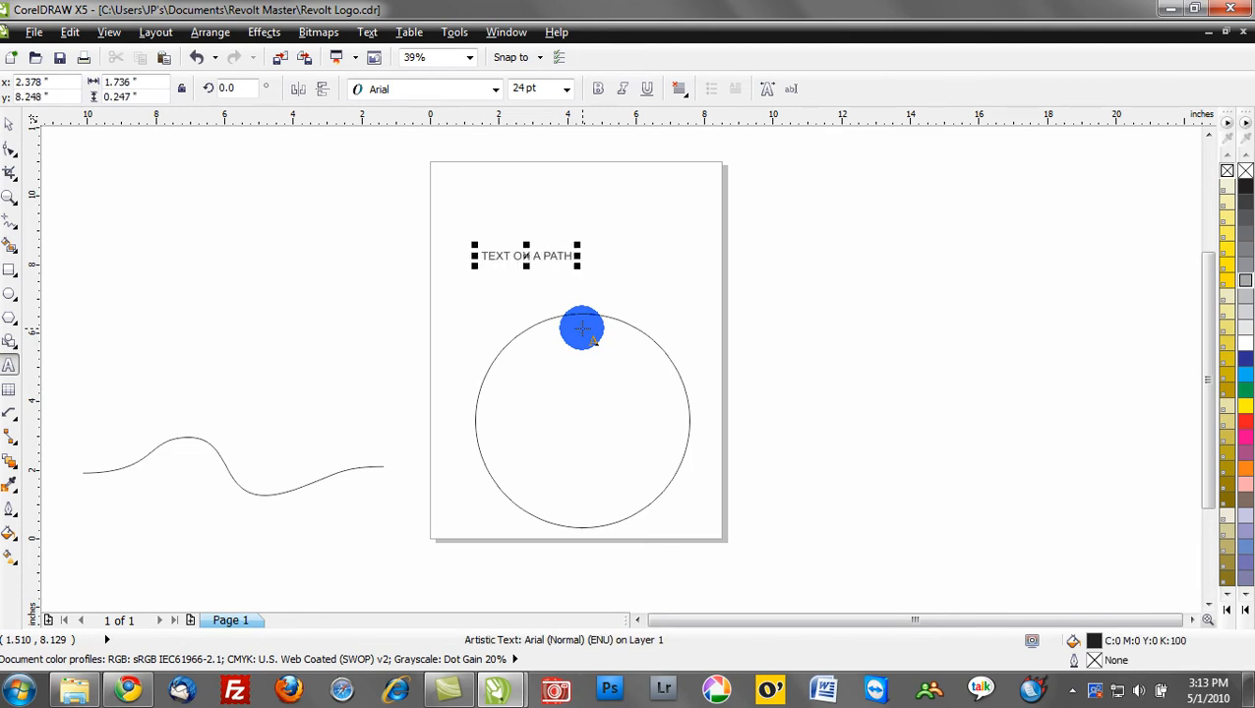
left_click_drag(581, 329, 569, 244)
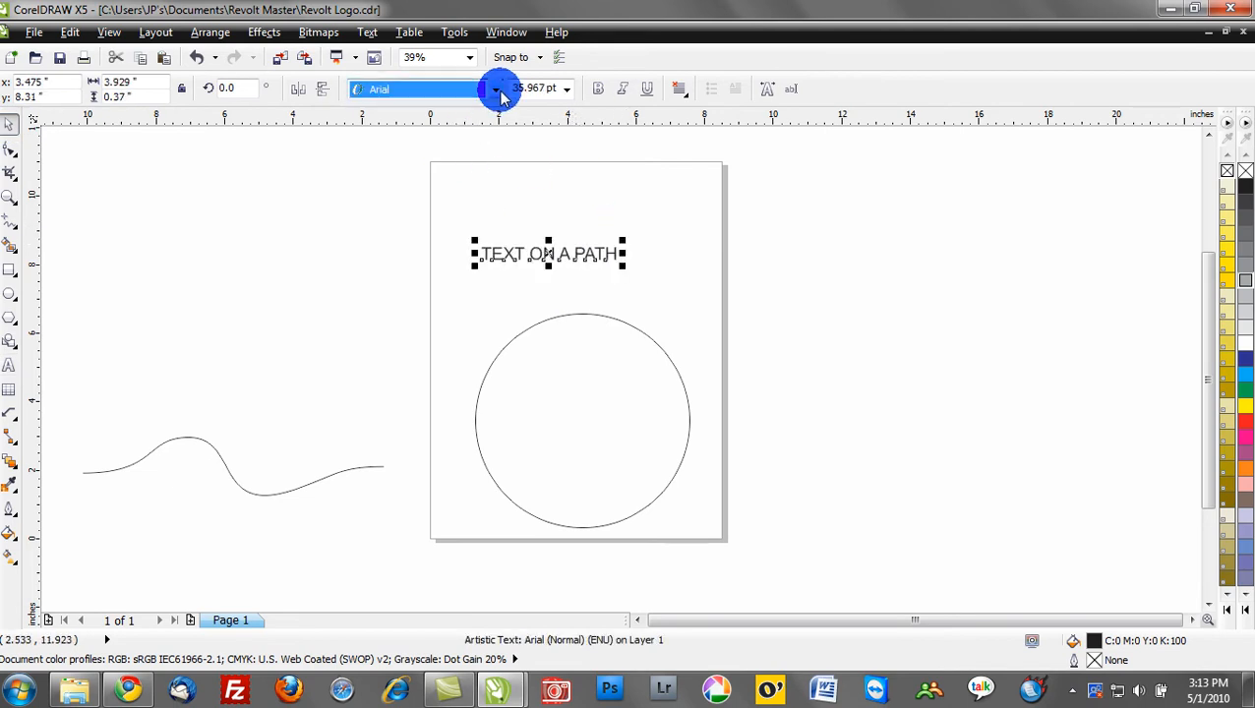
left_click(482, 89)
type("Miso")
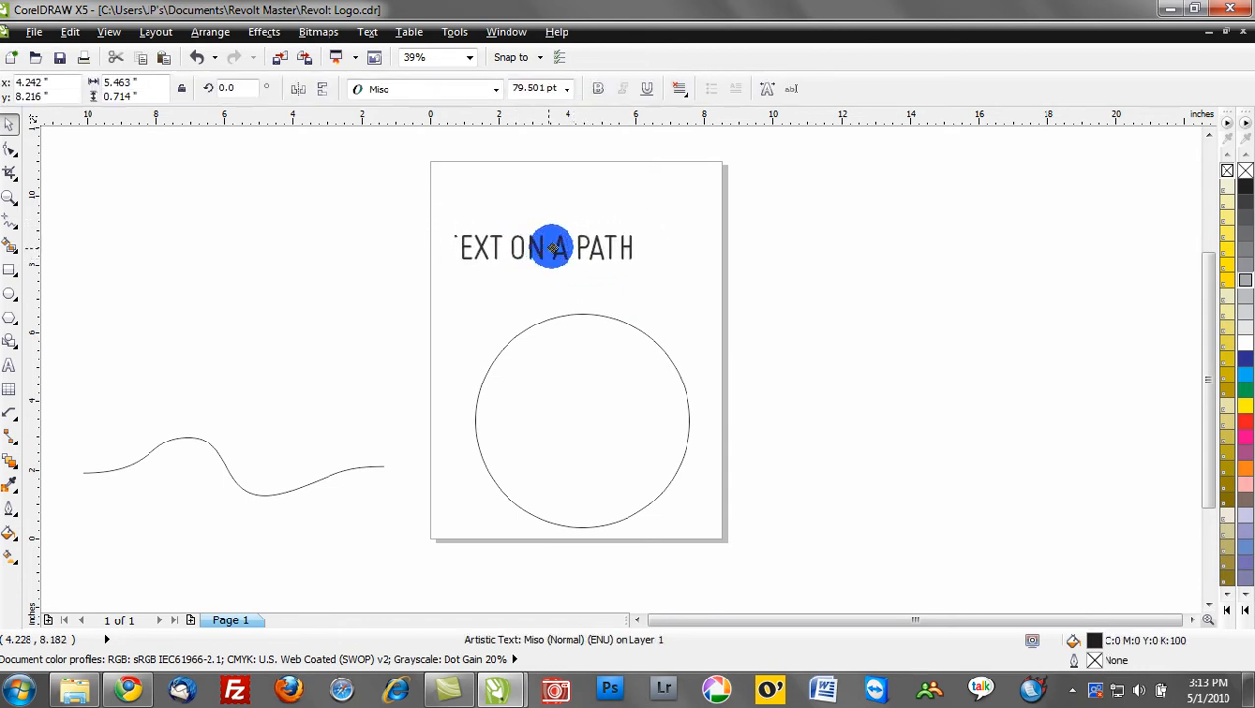
- Drop the TEXT ON A PATH words onto the circle and apply Fit Text To Path
left_click_drag(550, 247, 547, 205)
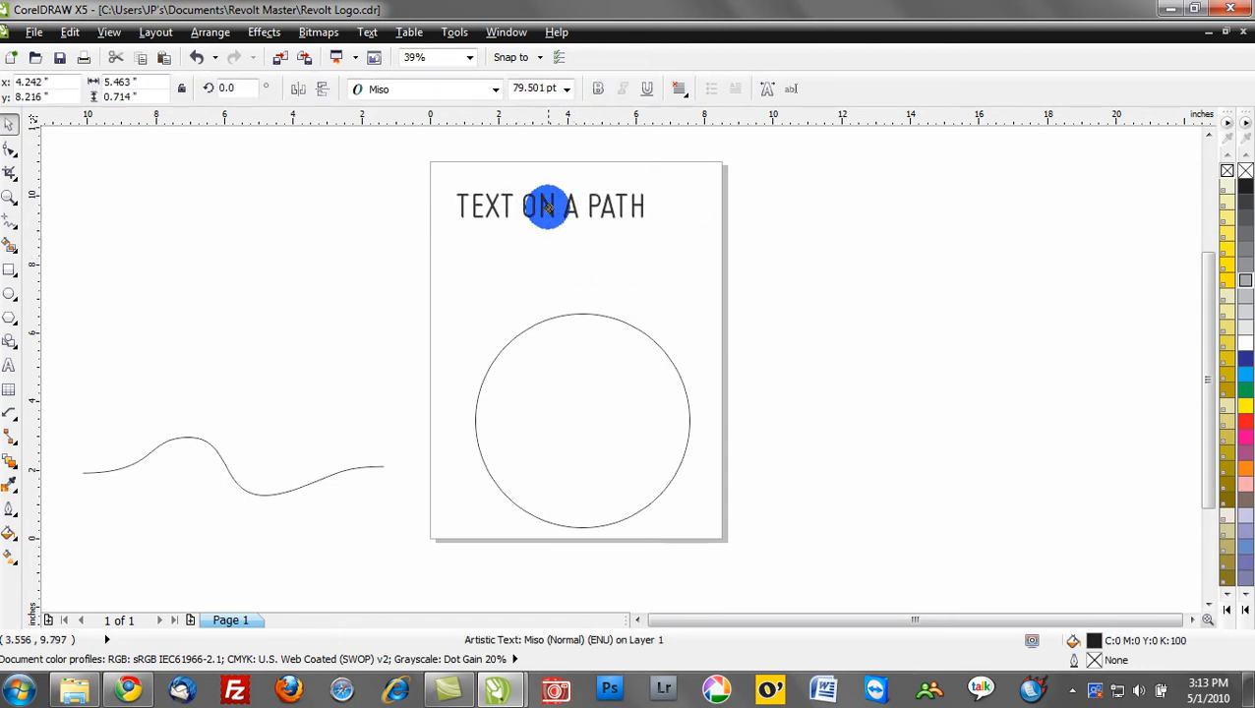
left_click_drag(549, 206, 575, 247)
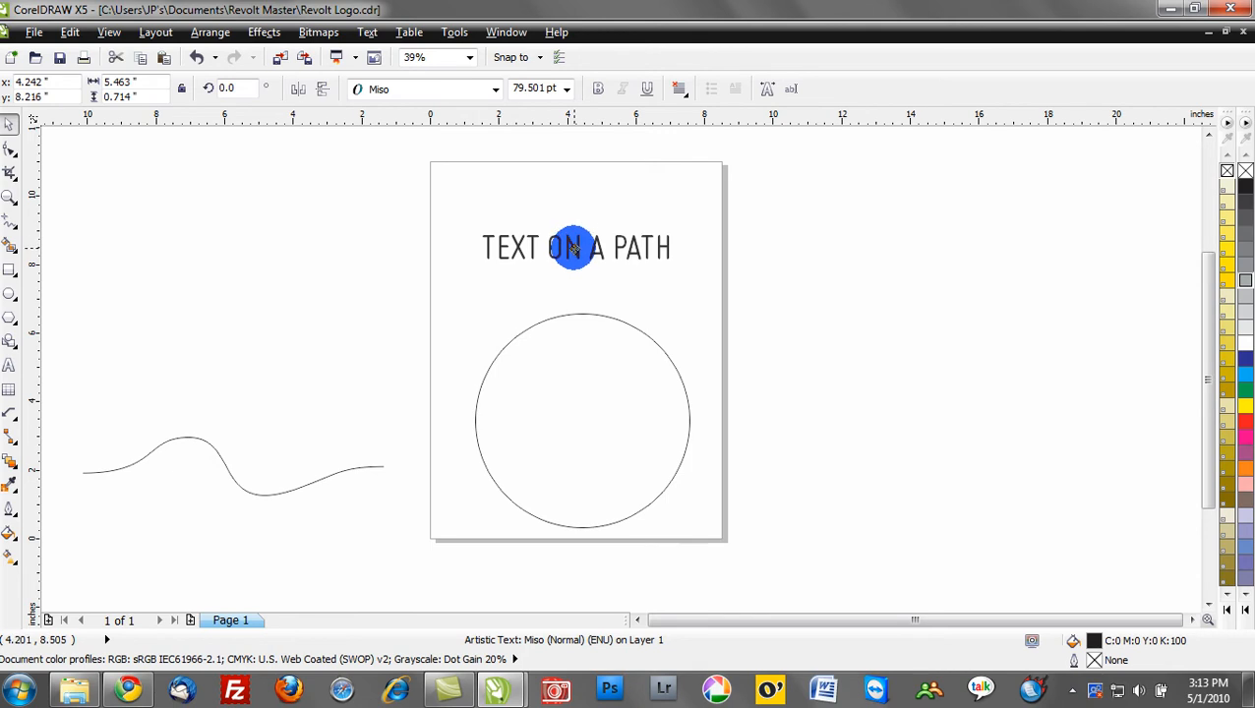
left_click_drag(575, 247, 579, 313)
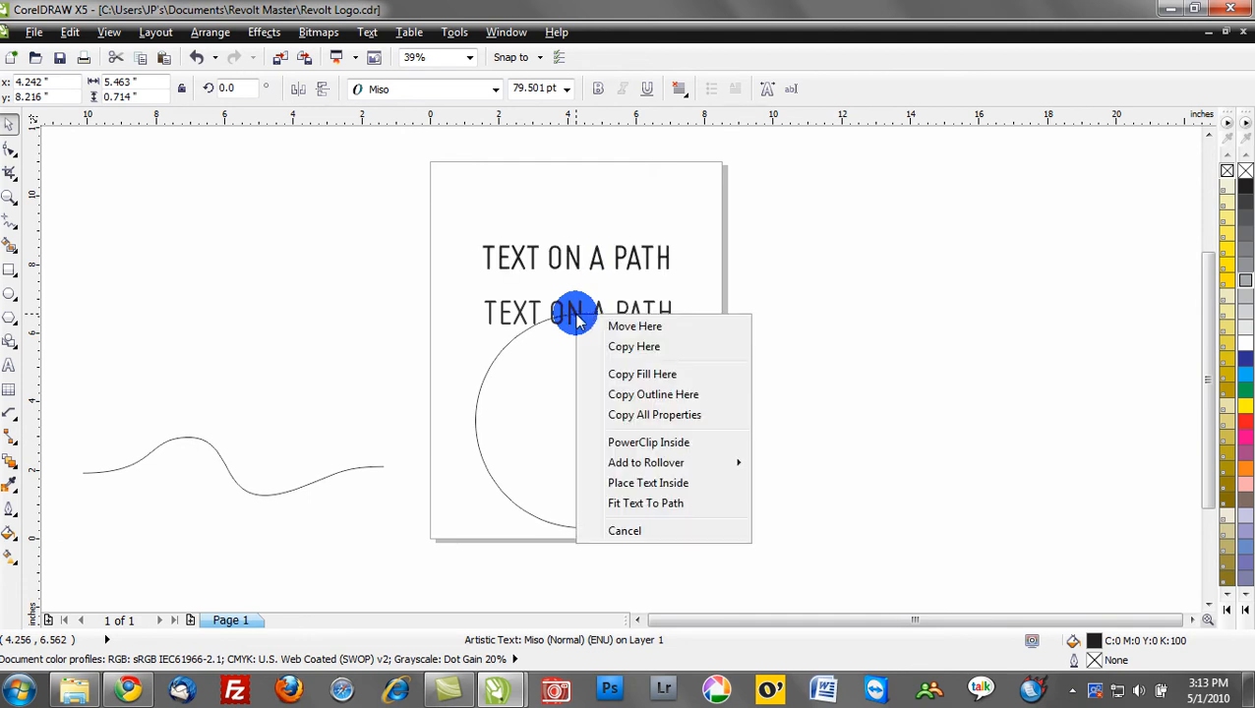
mouse_move(620, 332)
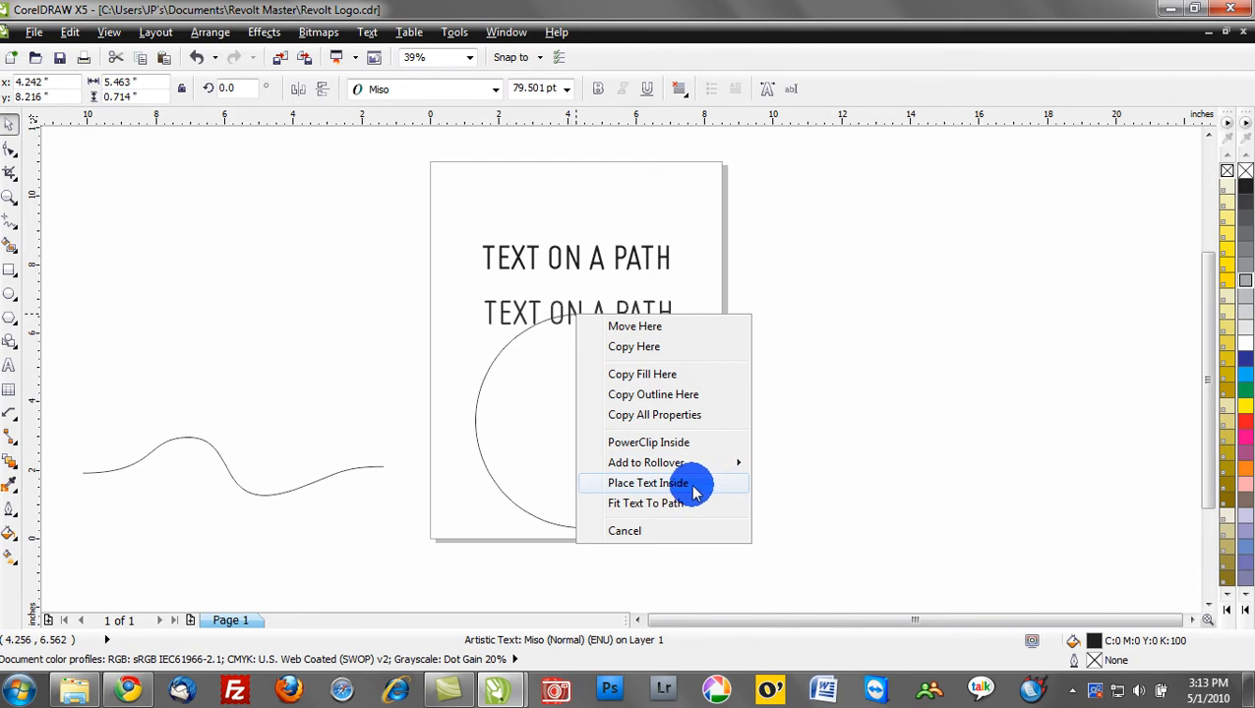
mouse_move(693, 502)
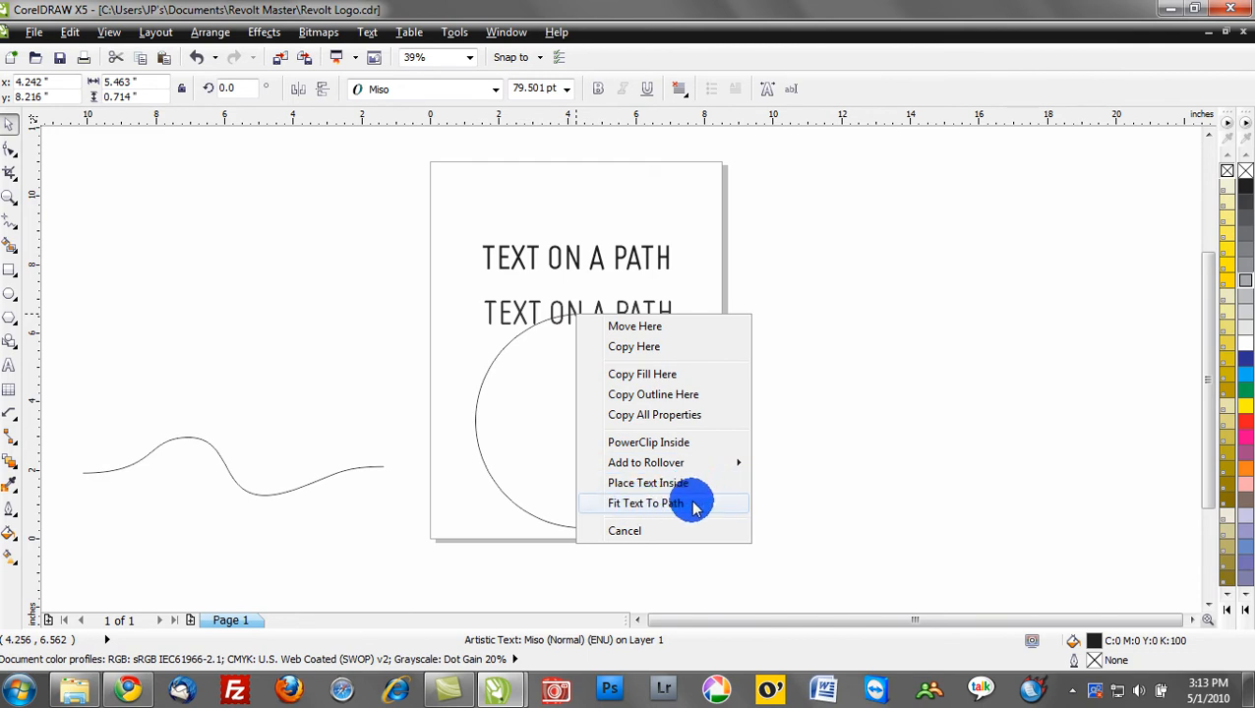
left_click(645, 503)
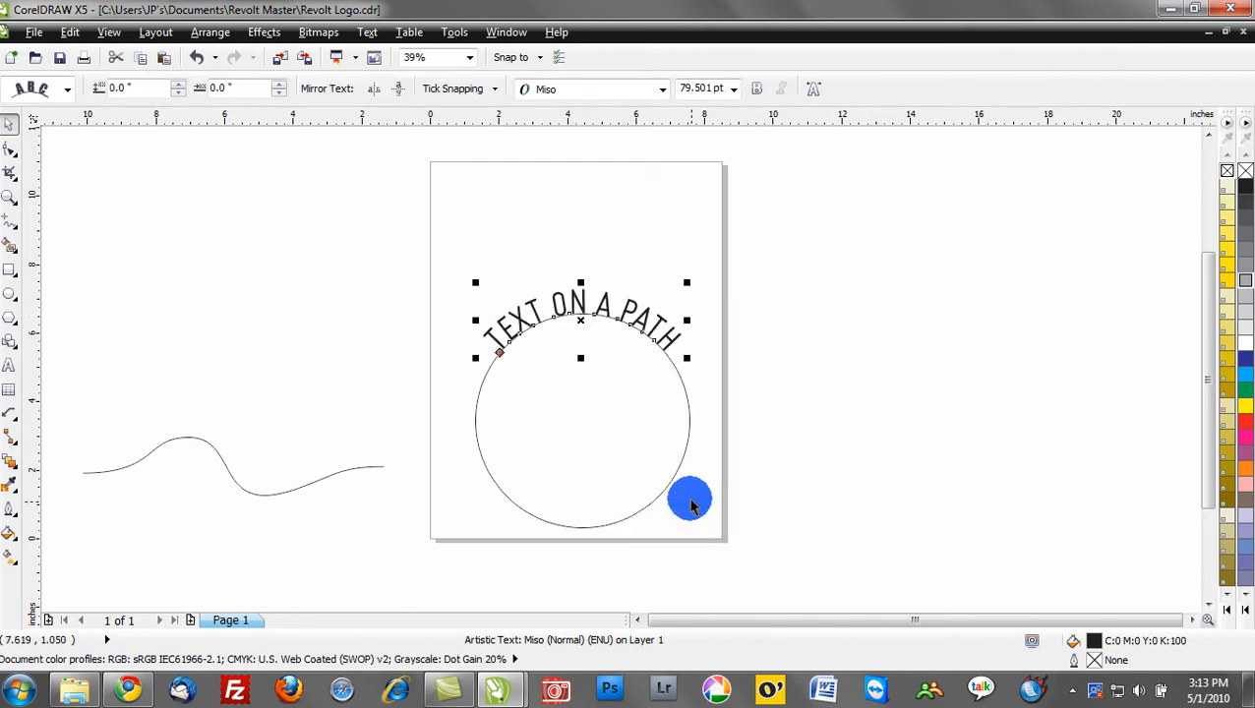
mouse_move(691, 499)
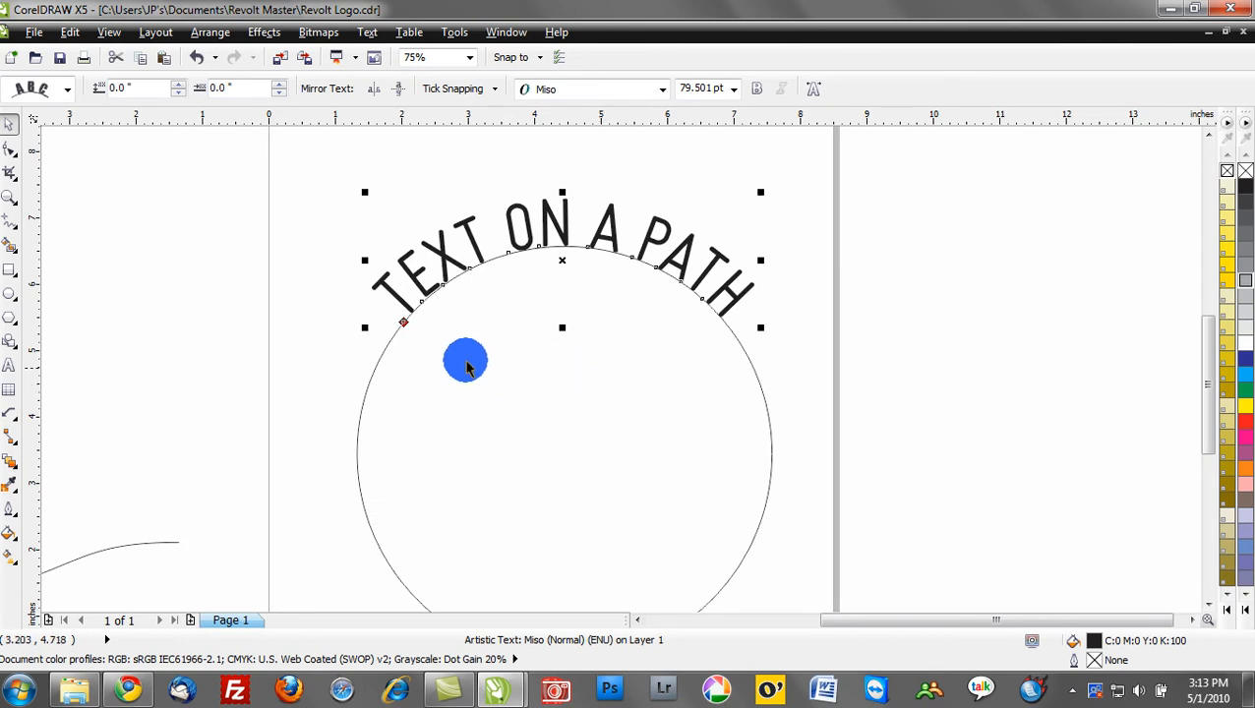
- Raise the curved text to about 0.25 inches off the circle's edge
left_click_drag(465, 358, 334, 378)
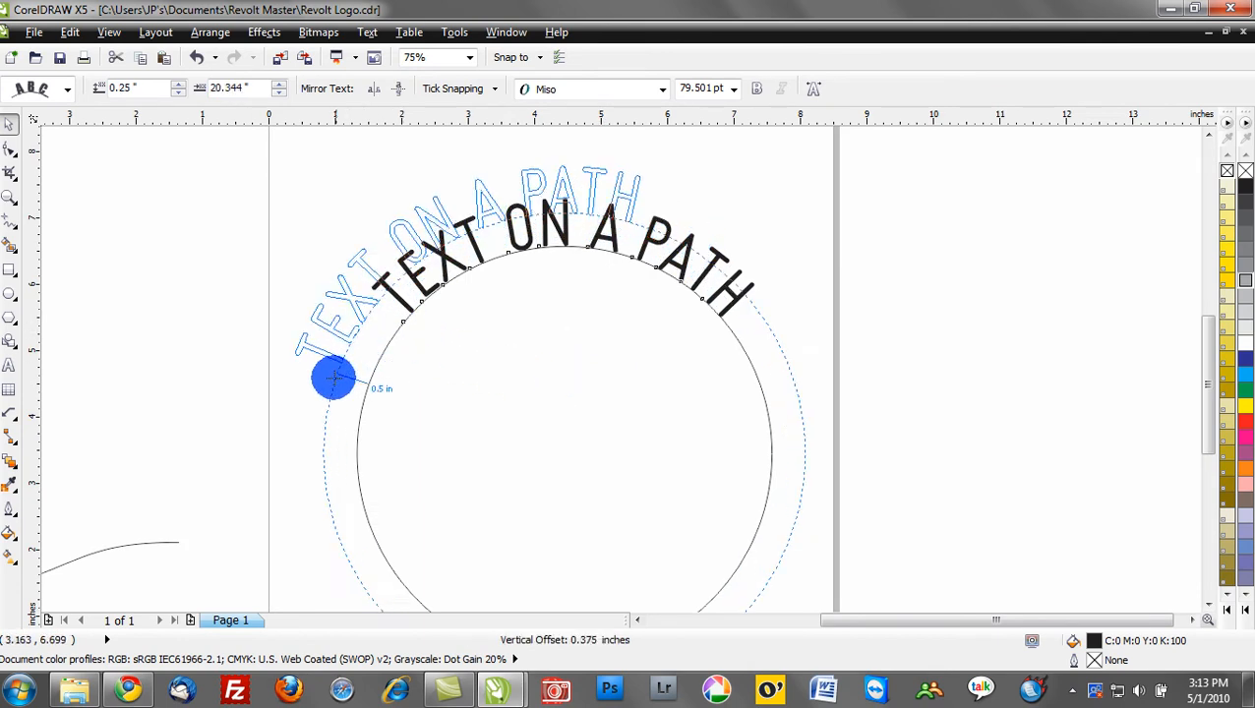
left_click_drag(334, 379, 351, 489)
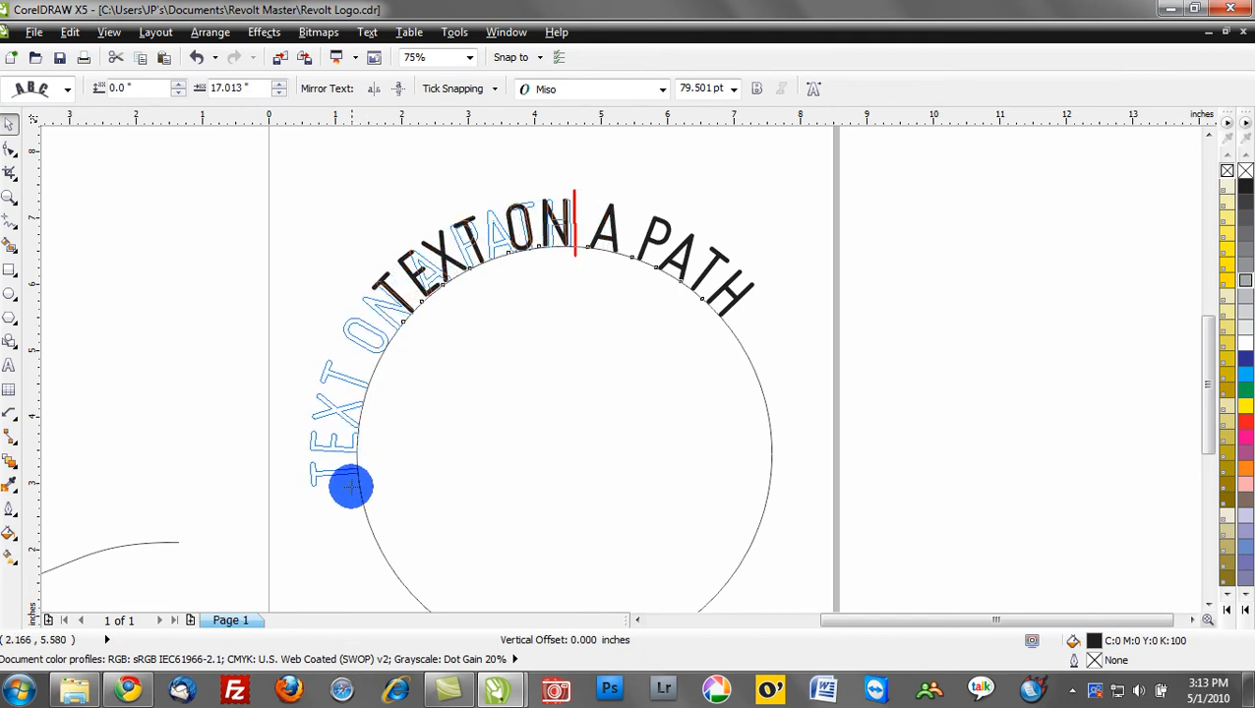
left_click_drag(351, 489, 402, 324)
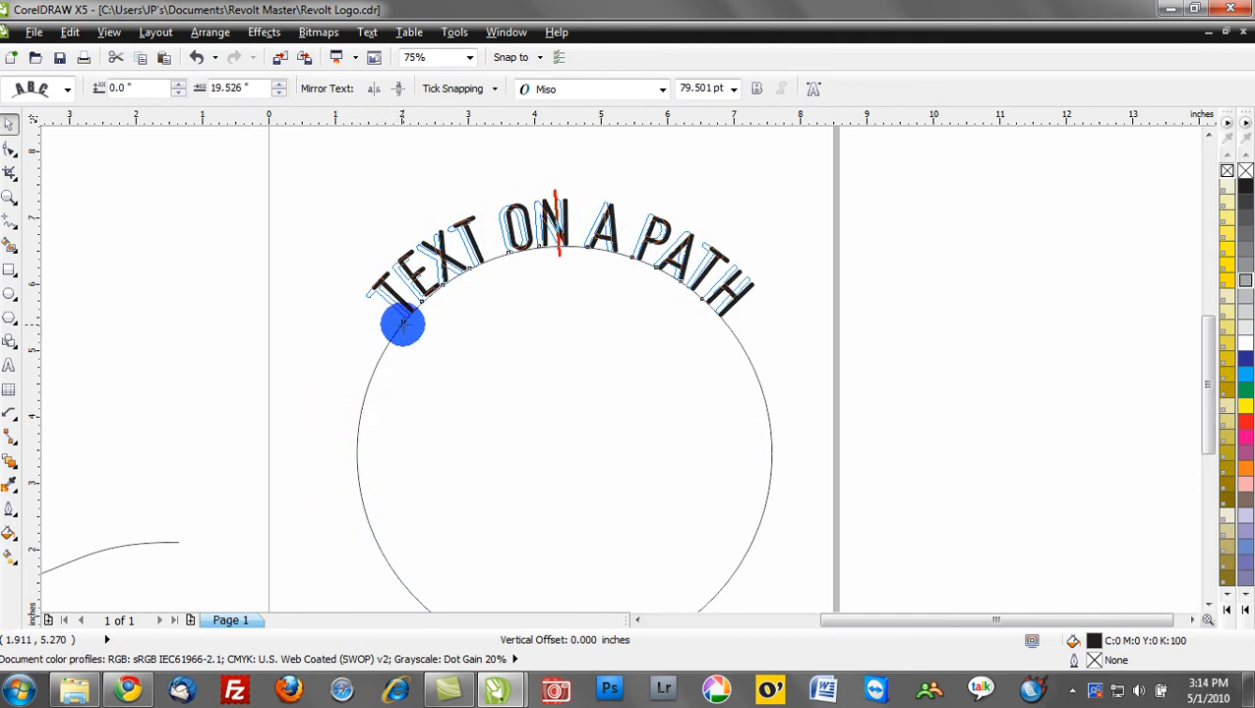
left_click_drag(401, 325, 438, 305)
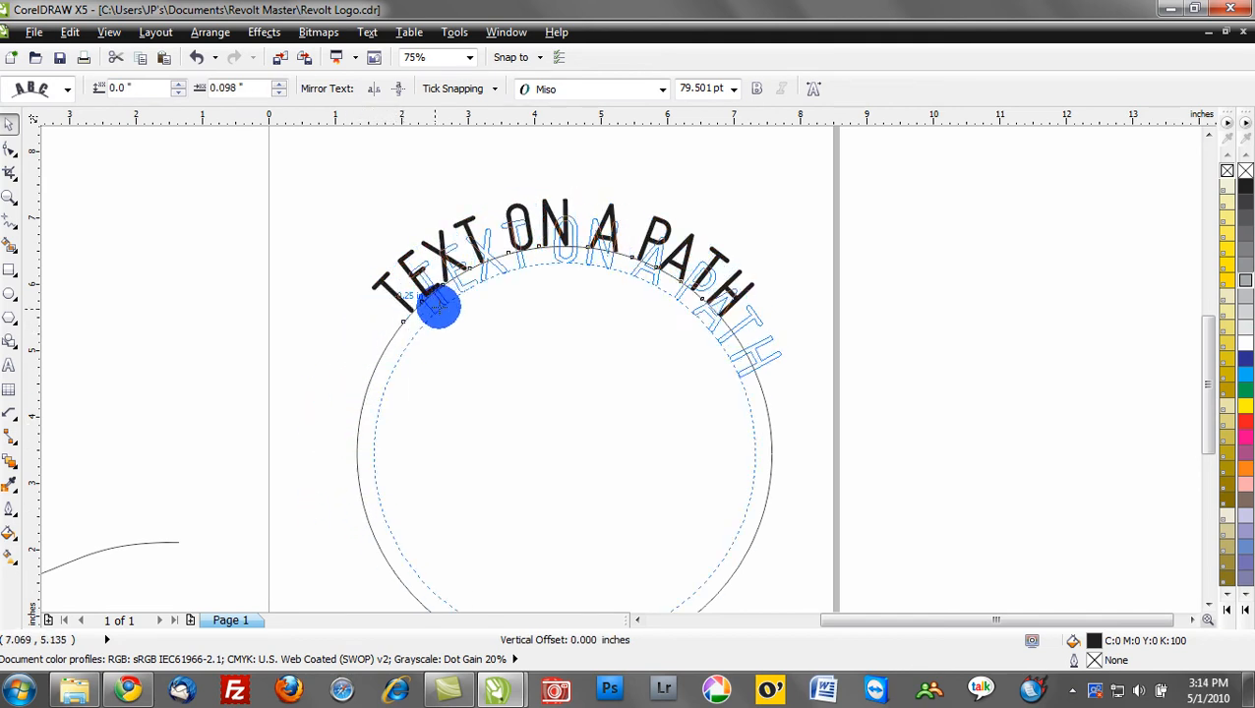
left_click_drag(437, 305, 679, 271)
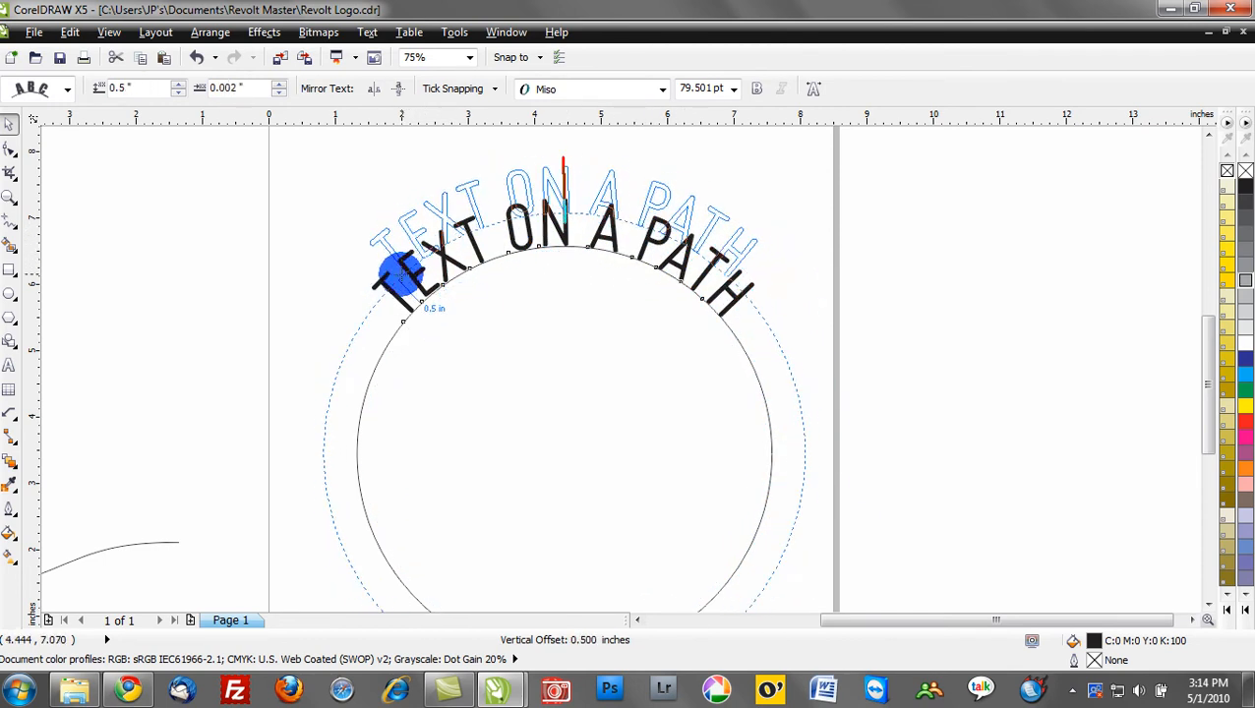
left_click_drag(392, 275, 408, 300)
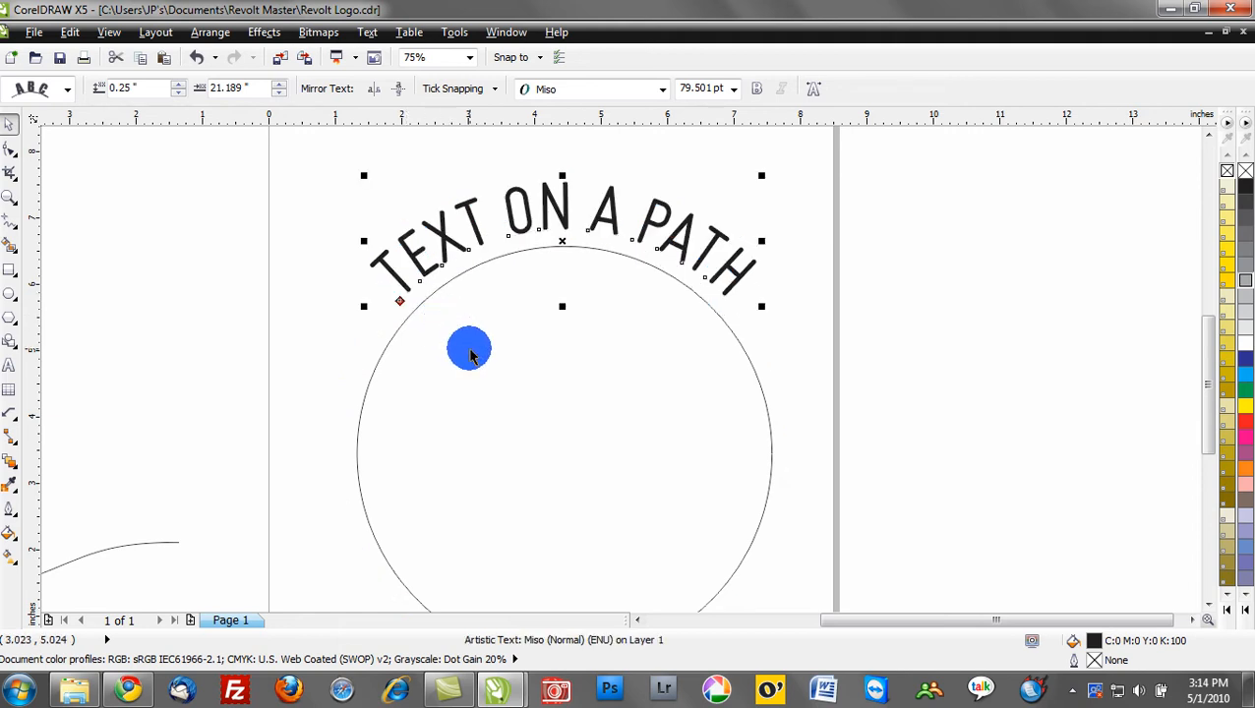
- Set the text's vertical offset to about -1.125 inches so it runs inside the circle
left_click_drag(469, 349, 417, 330)
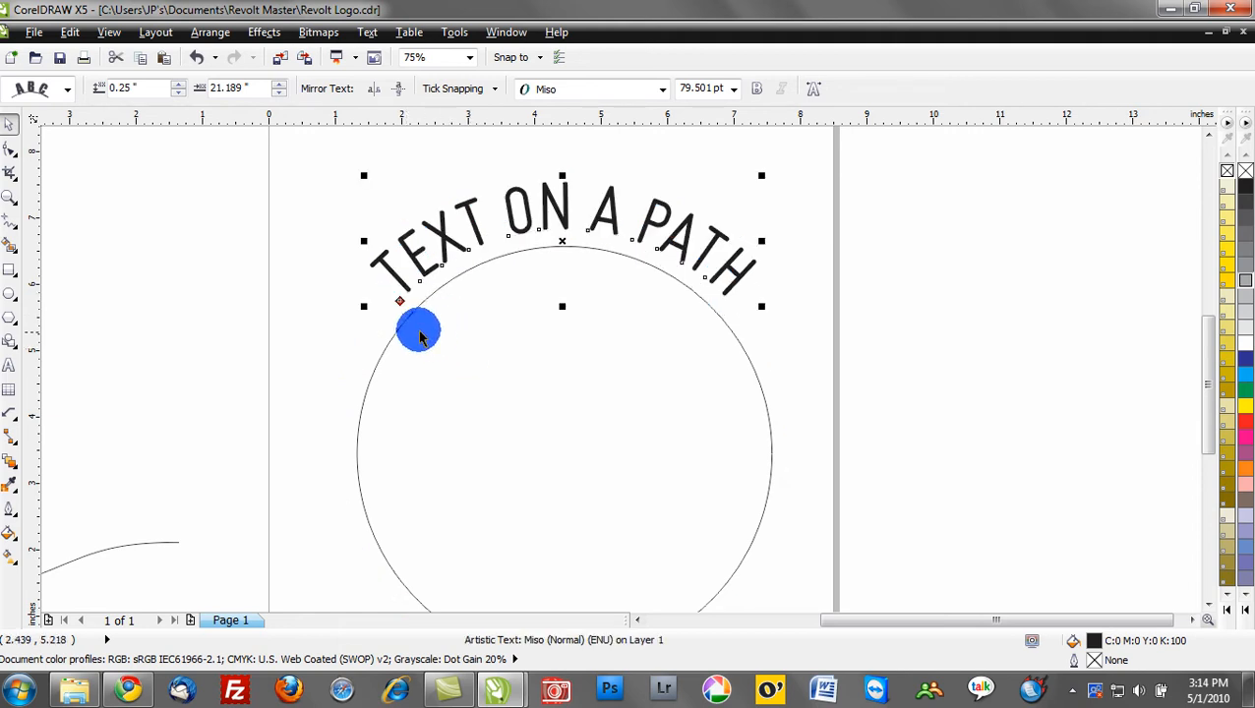
left_click_drag(417, 329, 387, 270)
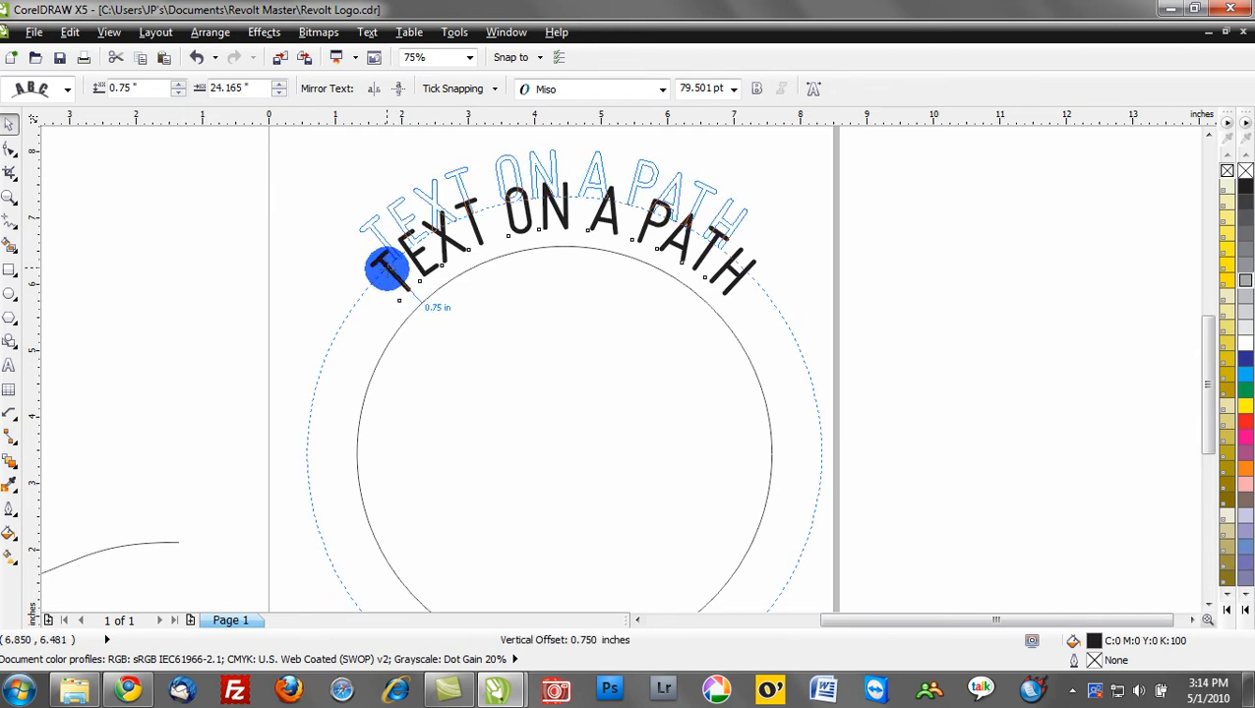
left_click_drag(386, 269, 428, 420)
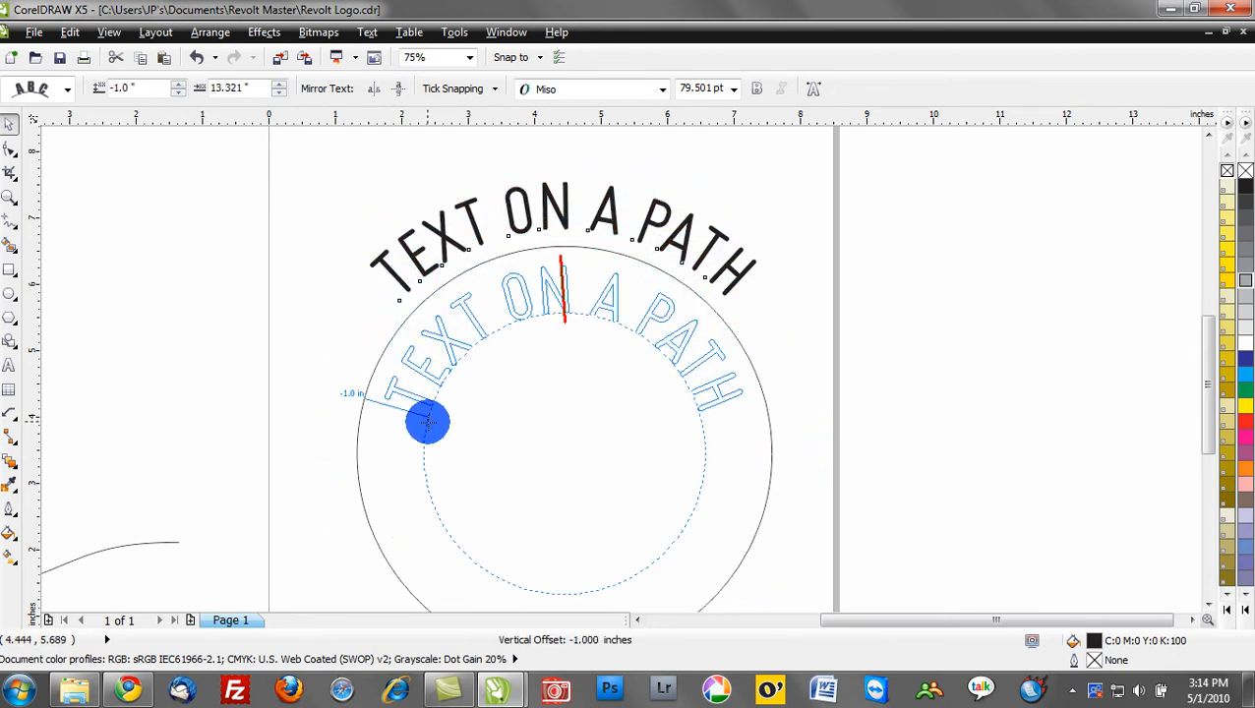
left_click_drag(427, 421, 420, 408)
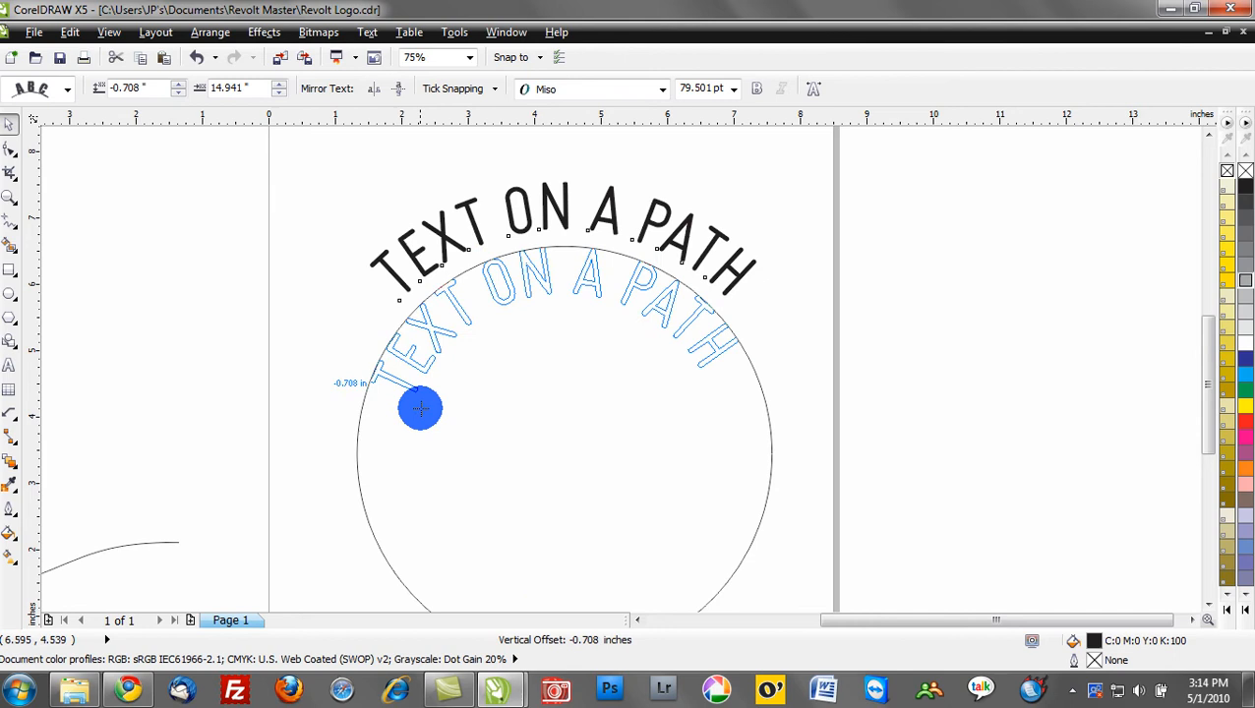
left_click_drag(419, 408, 440, 423)
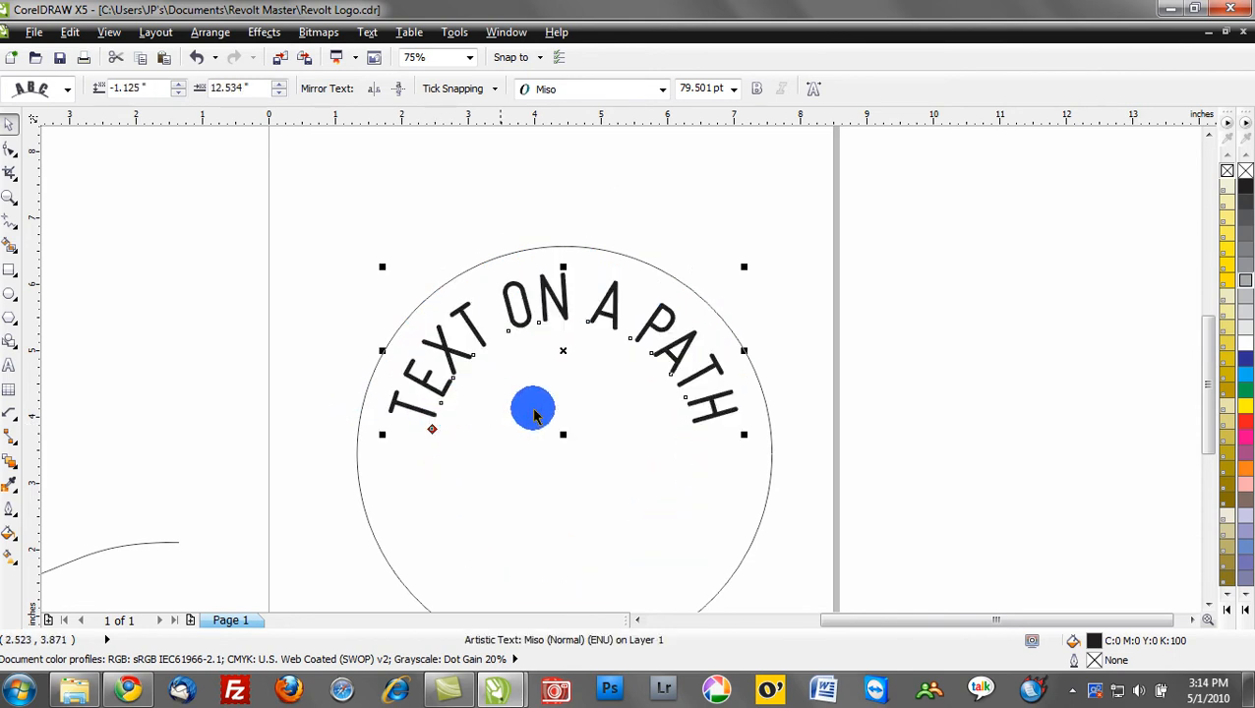
left_click_drag(533, 408, 609, 207)
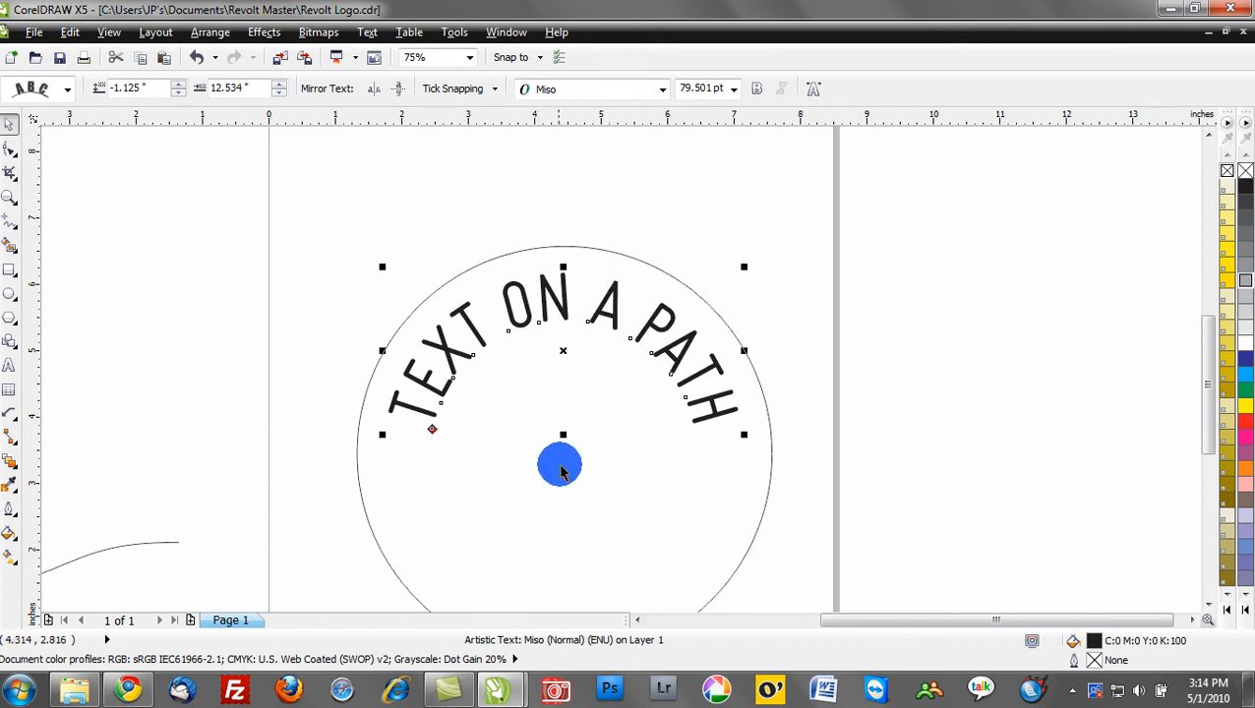
left_click_drag(561, 467, 560, 443)
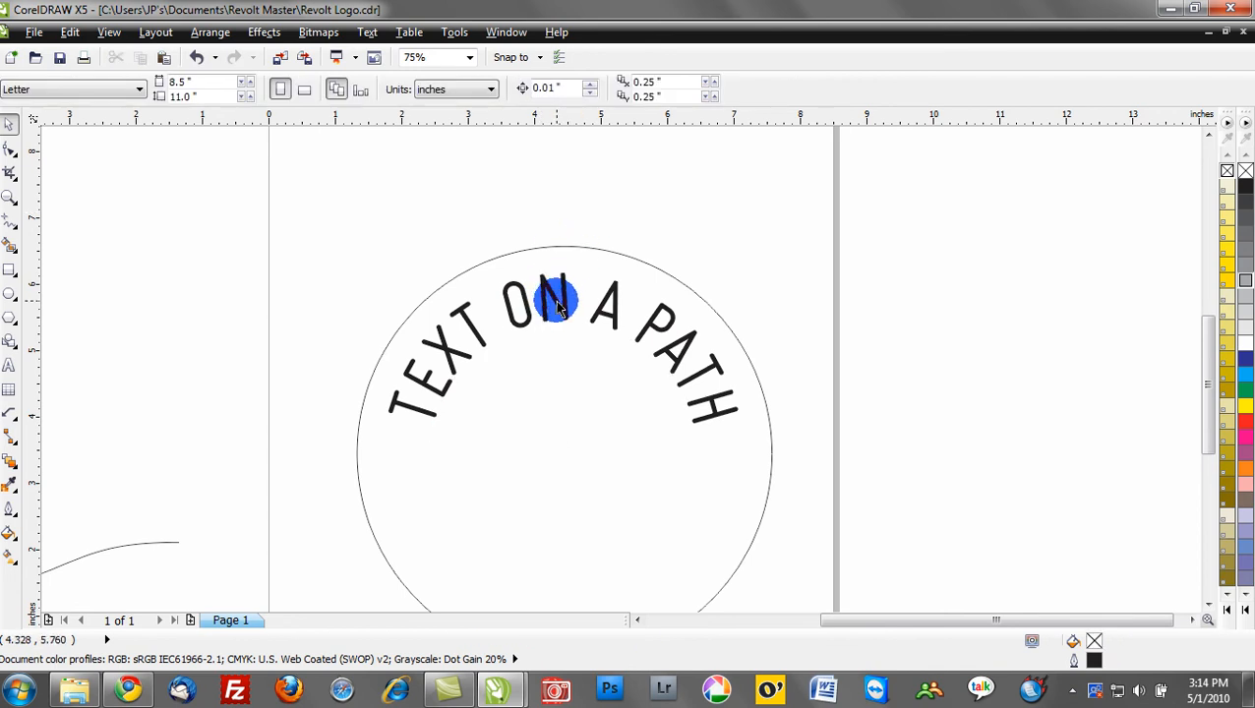
scroll("down", 3)
type("TEXT ON A PATH")
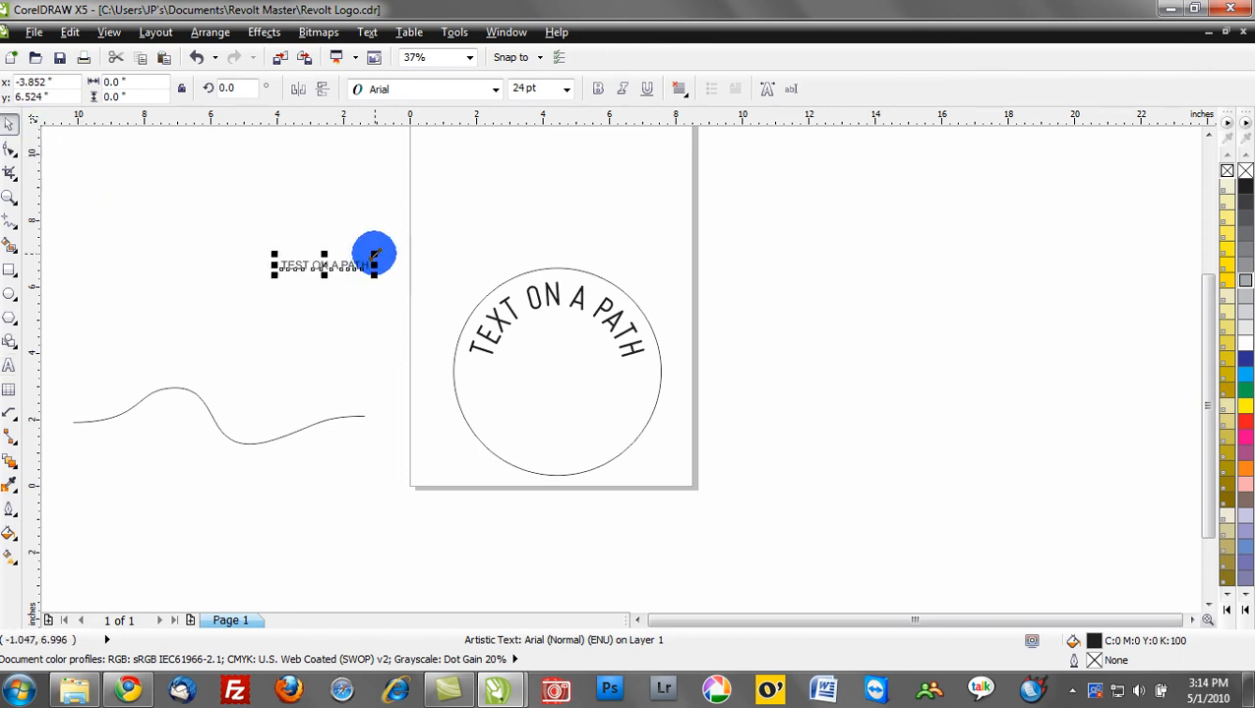
- Set the TEST ON A PATH text in Miso and fit it along the wavy curve
left_click(494, 88)
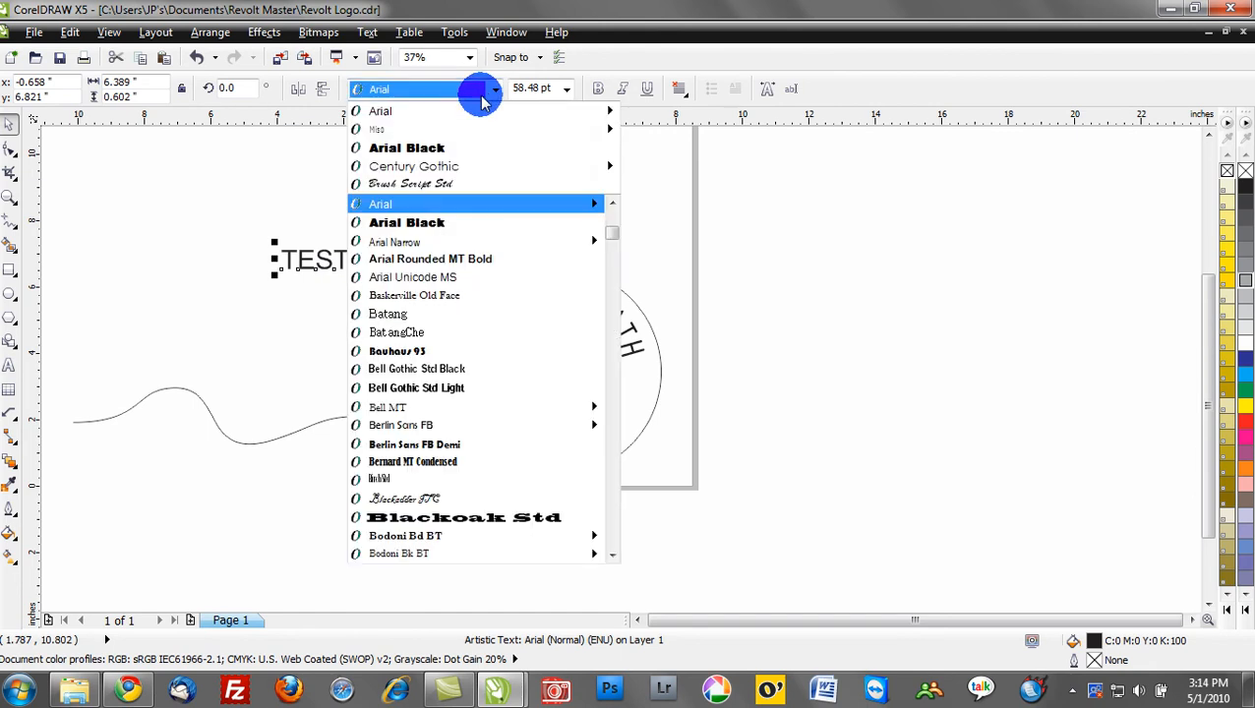
left_click(377, 129)
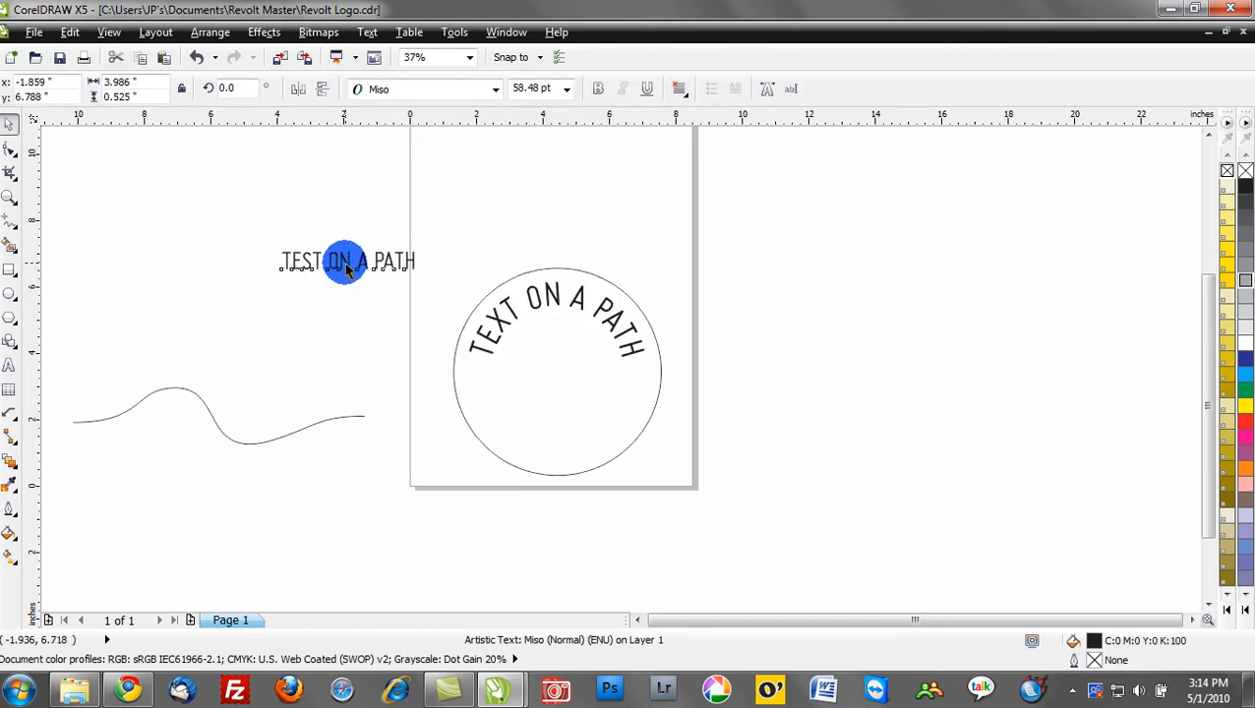
left_click_drag(346, 260, 173, 326)
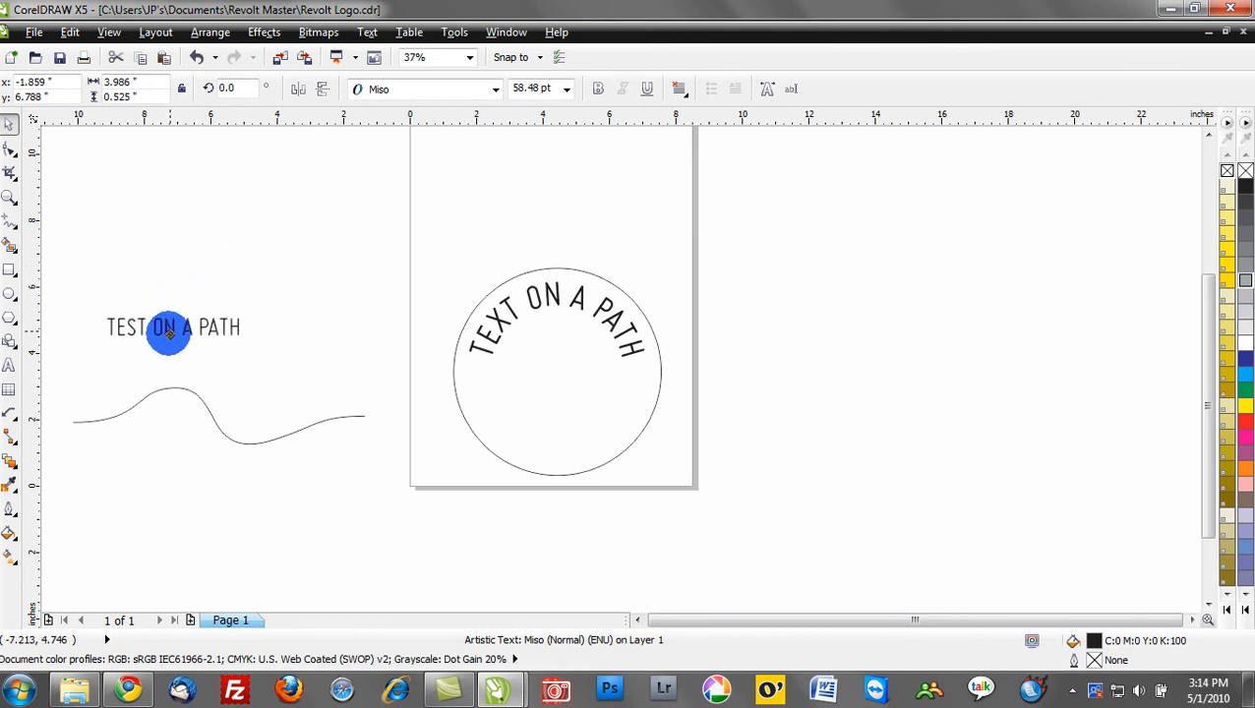
left_click_drag(167, 327, 162, 386)
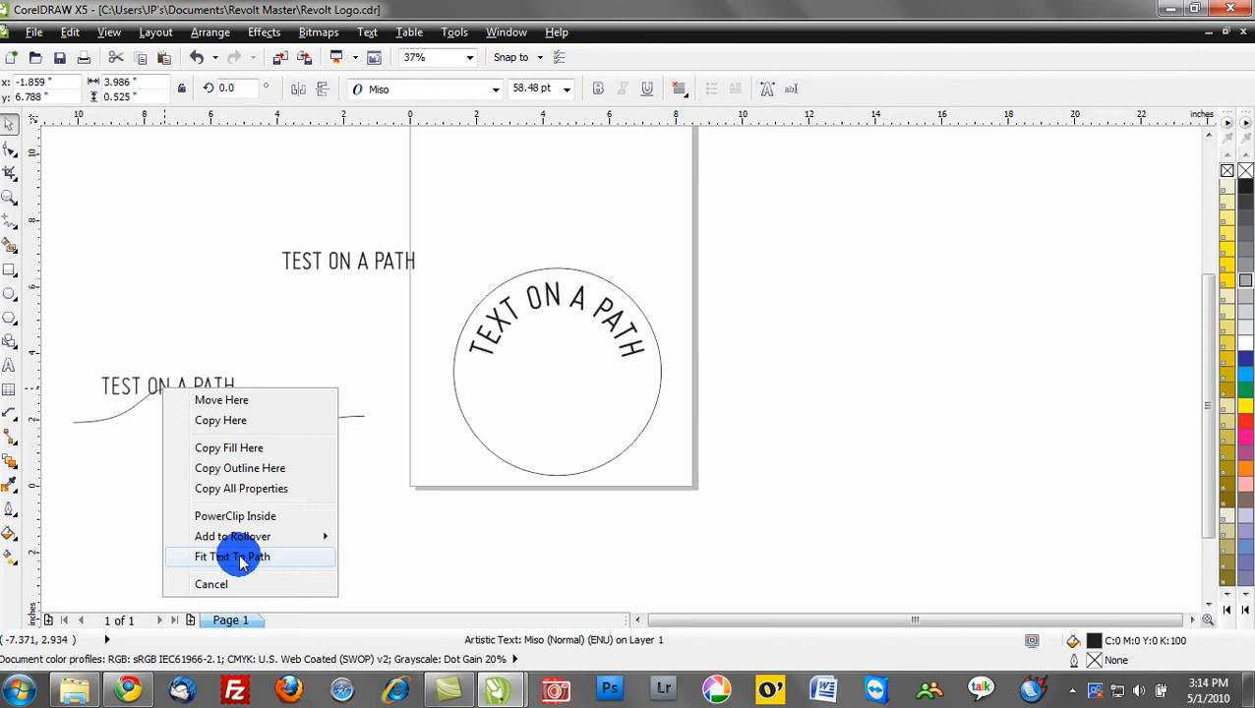
left_click(231, 555)
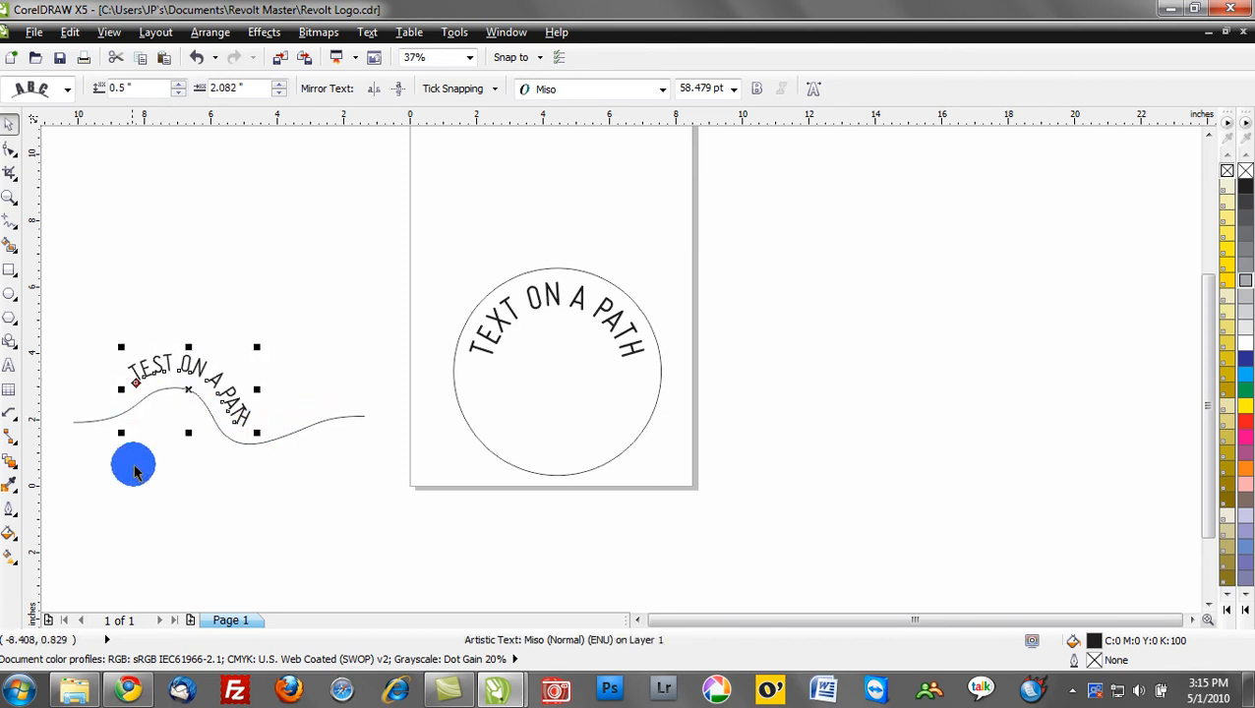
scroll("up", 3)
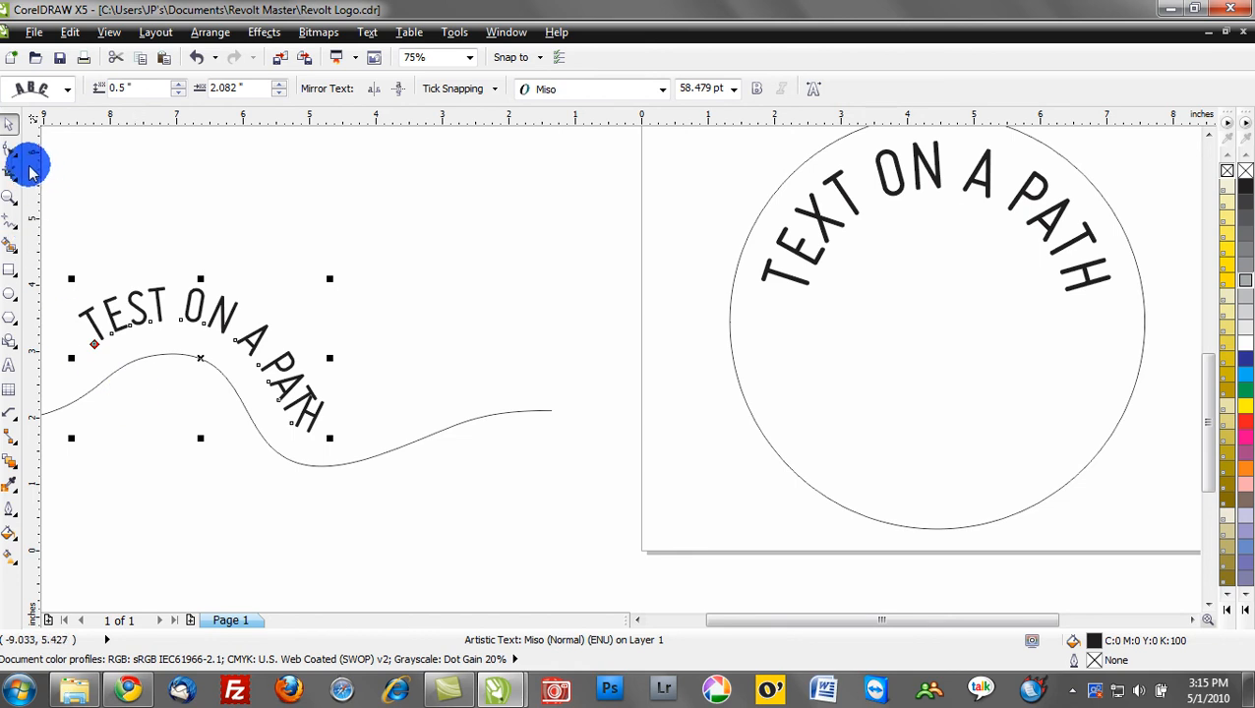
mouse_move(10, 157)
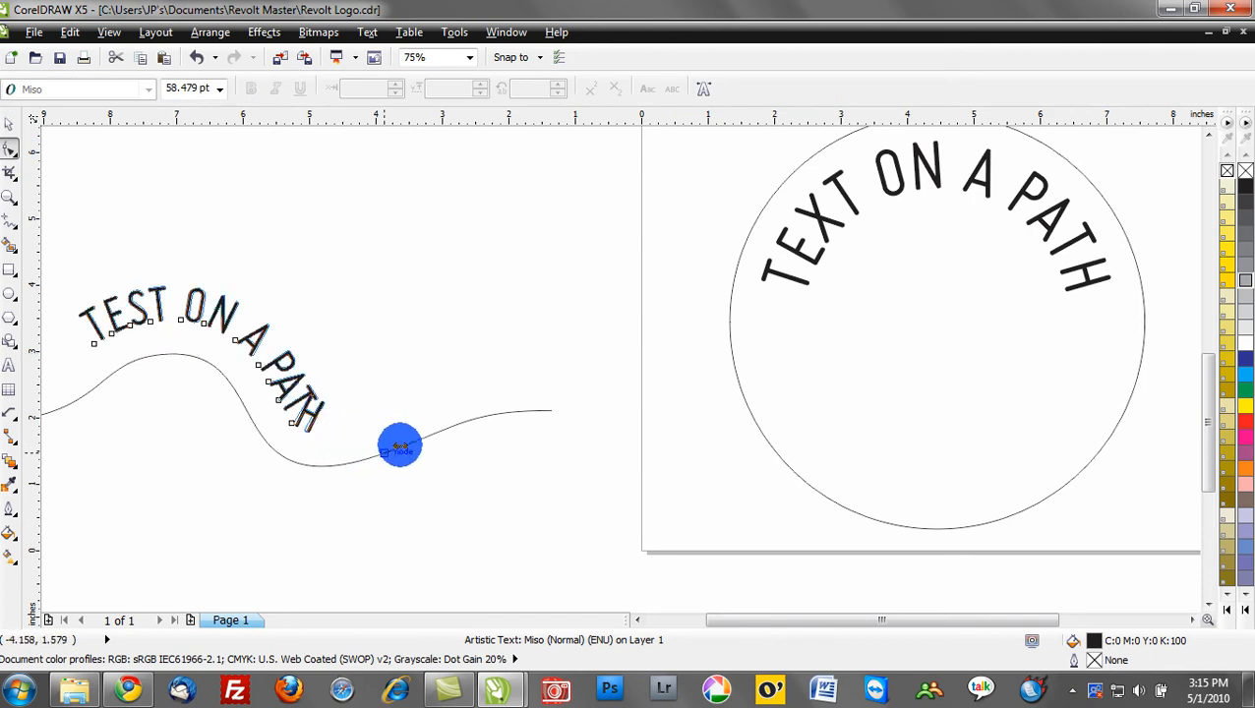
- Widen the TEST ON A PATH letter spacing so it stretches farther along the wavy curve
left_click_drag(400, 445, 472, 433)
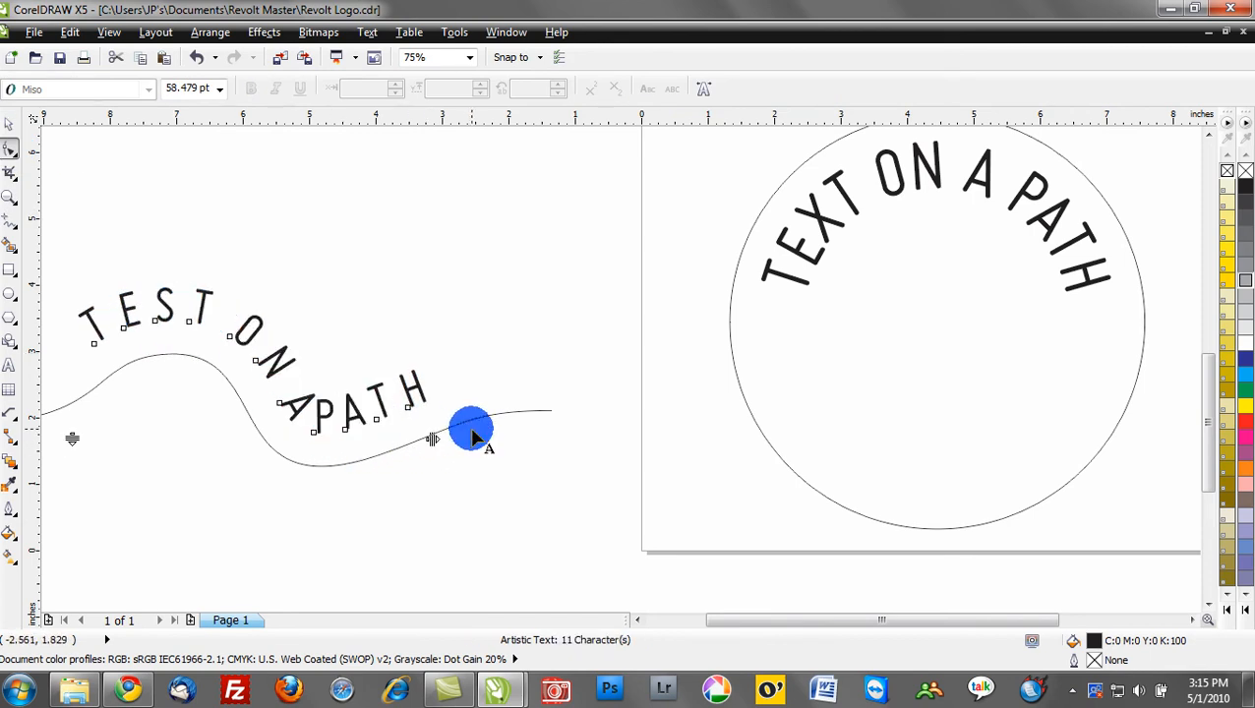
left_click_drag(470, 431, 504, 437)
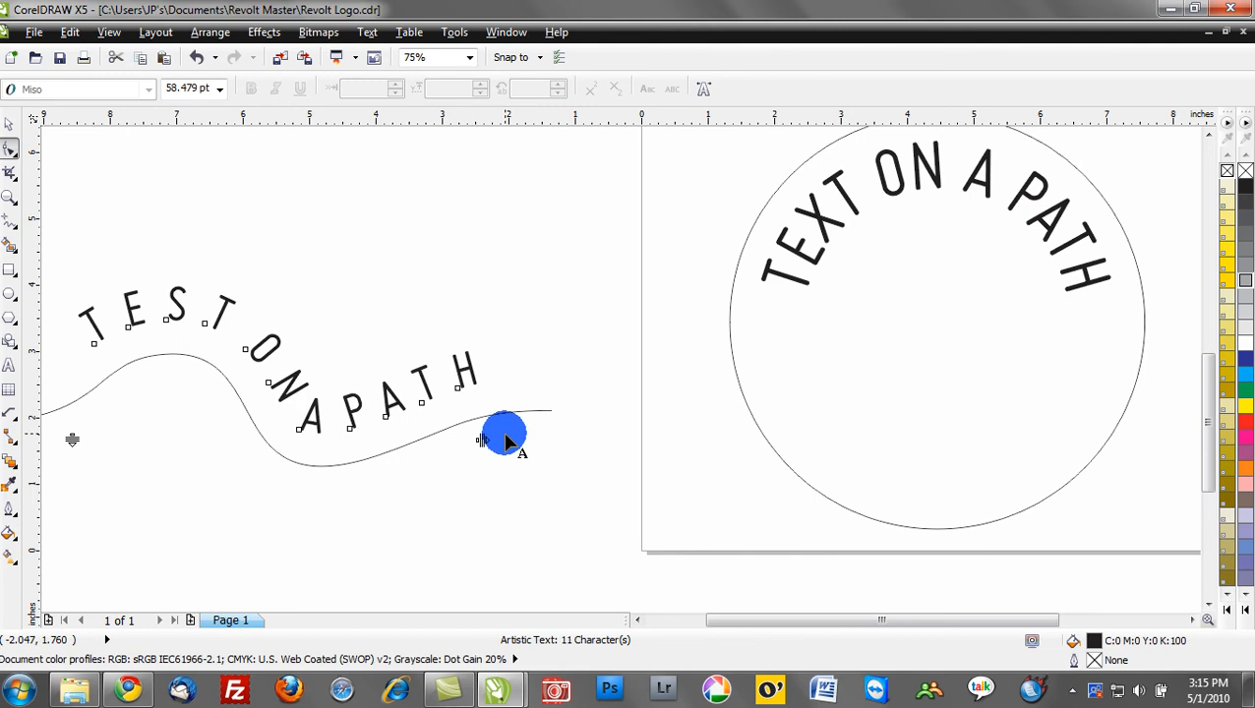
left_click_drag(505, 437, 435, 443)
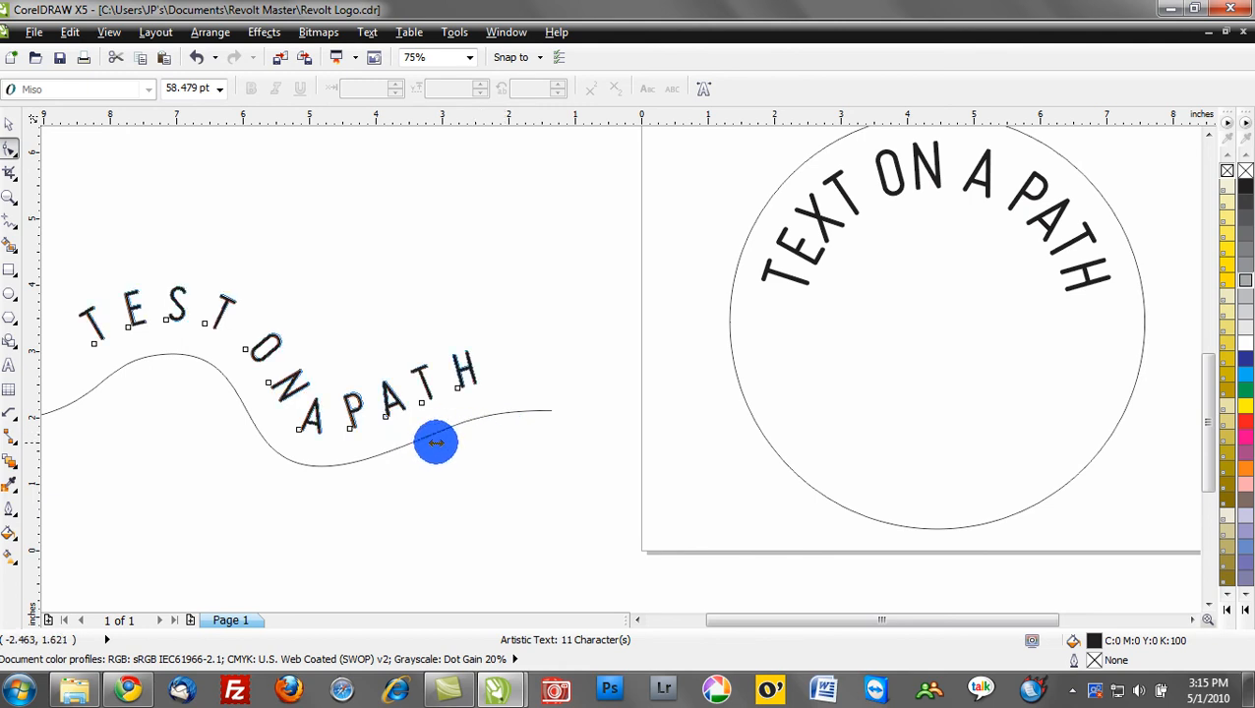
left_click_drag(436, 442, 278, 398)
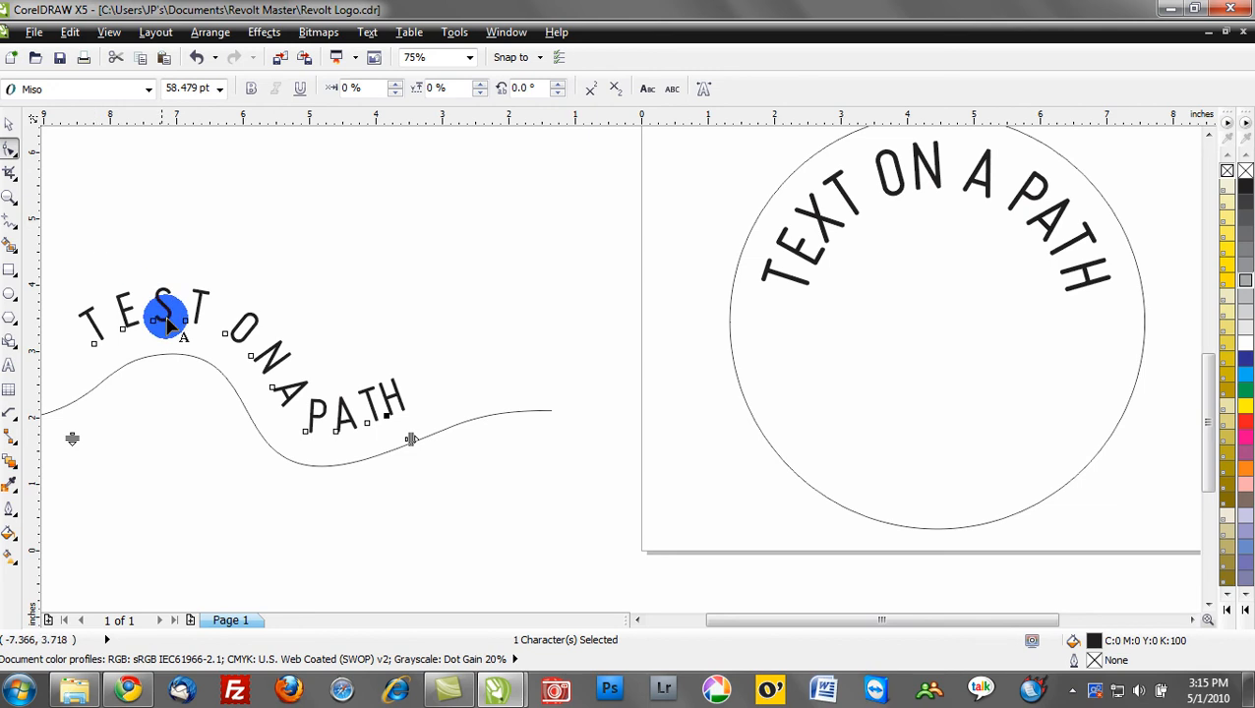
- Slide the circle text's start point around so TEXT ON A PATH sits below the circle
left_click(806, 246)
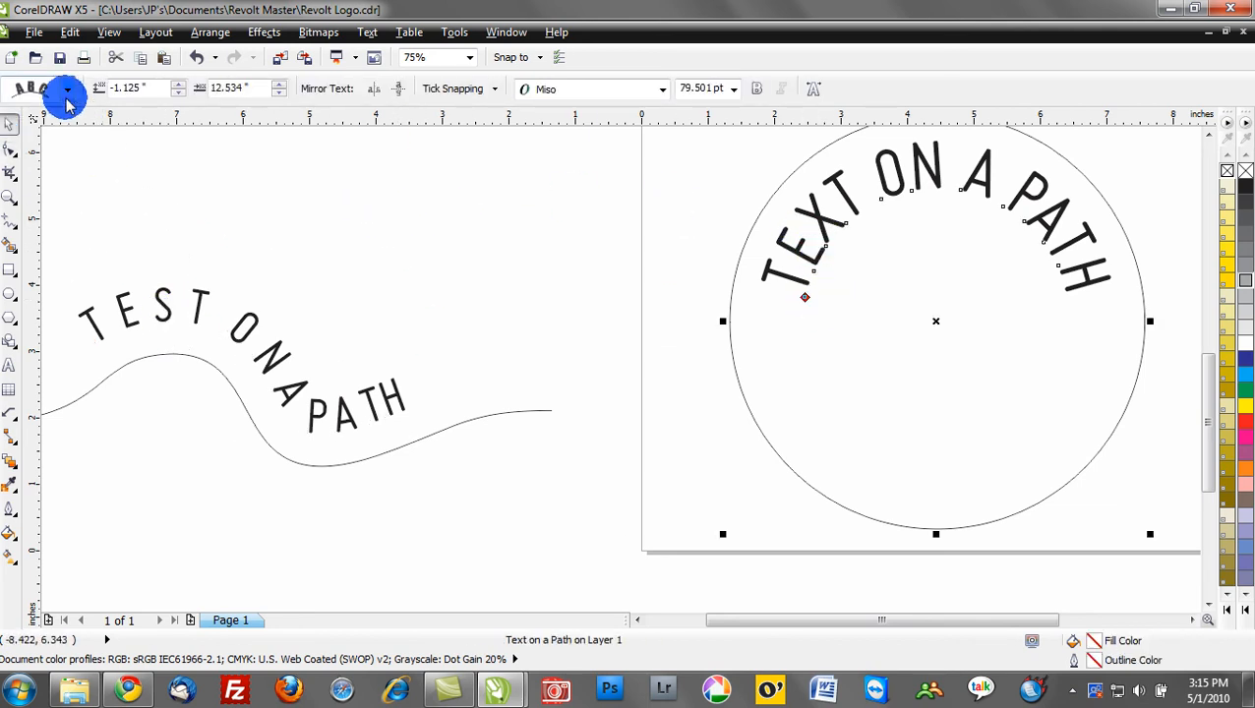
left_click(66, 88)
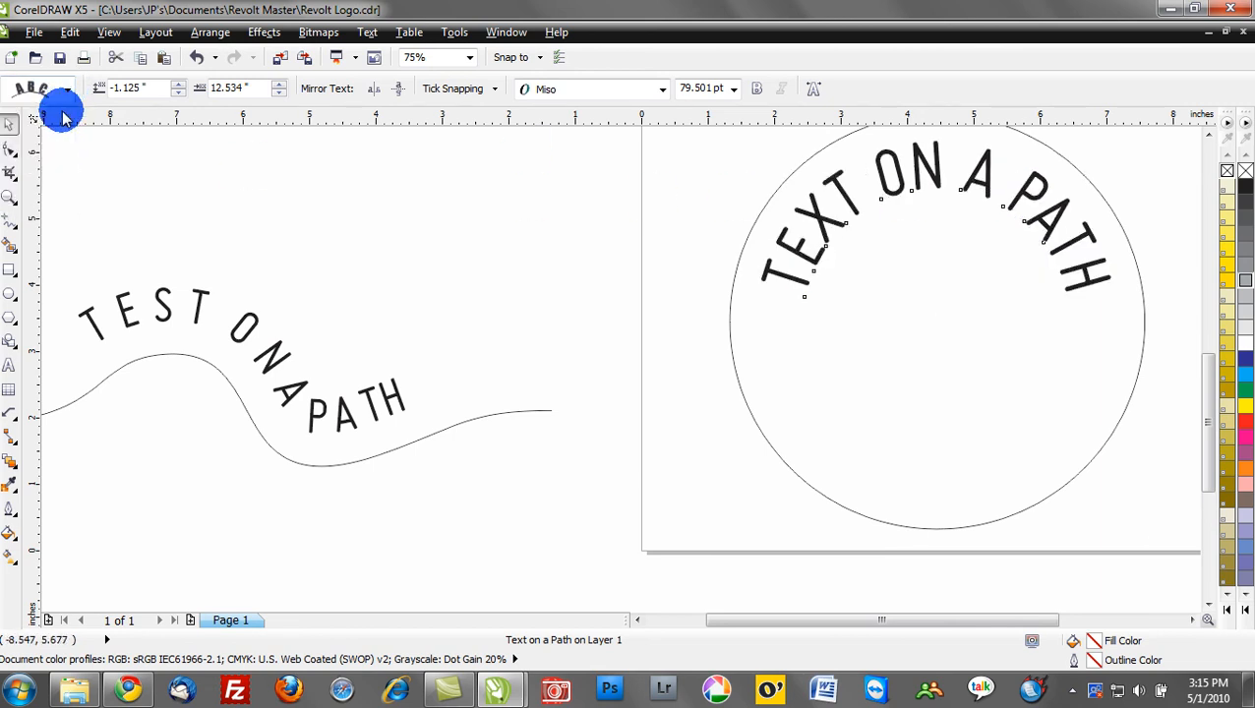
left_click(934, 320)
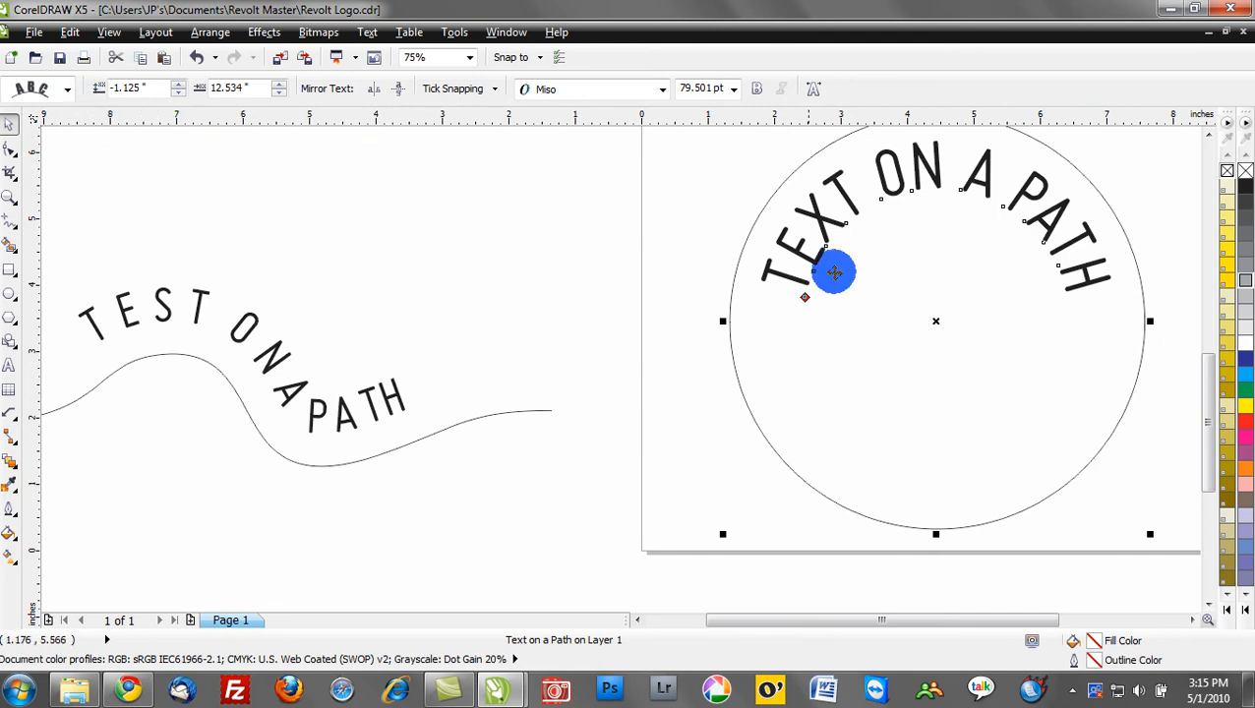
left_click_drag(833, 272, 802, 297)
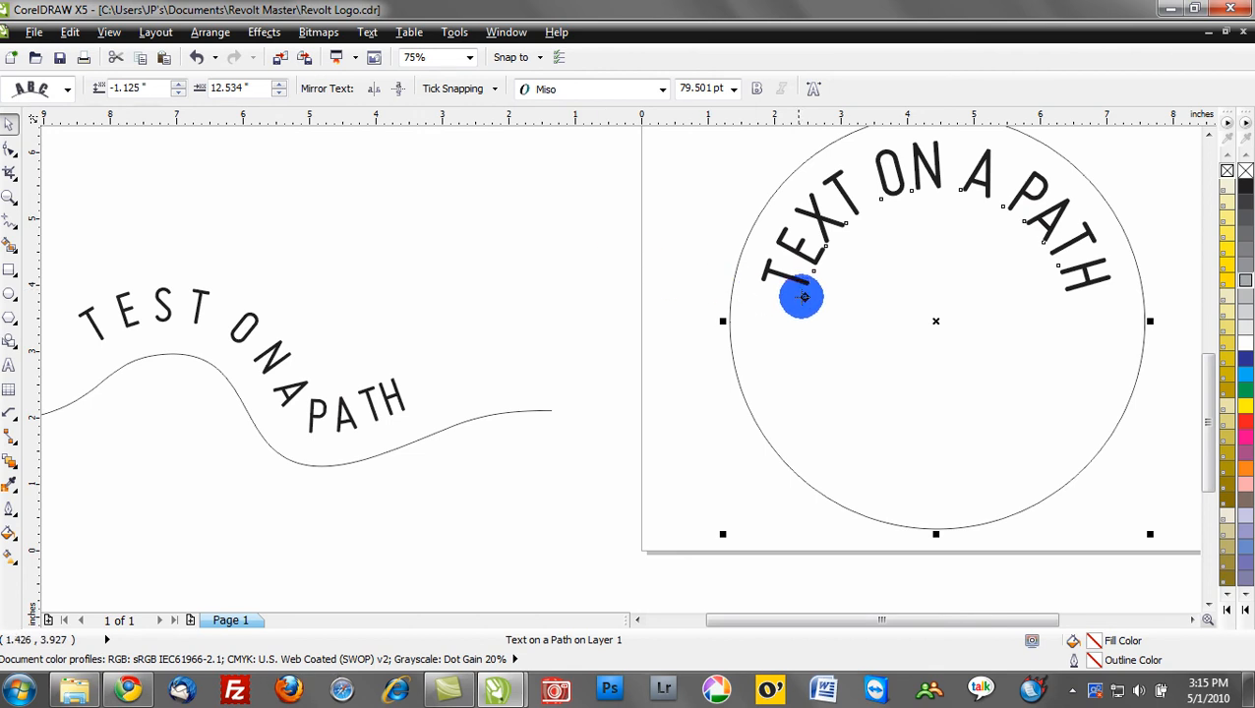
left_click_drag(801, 297, 1057, 551)
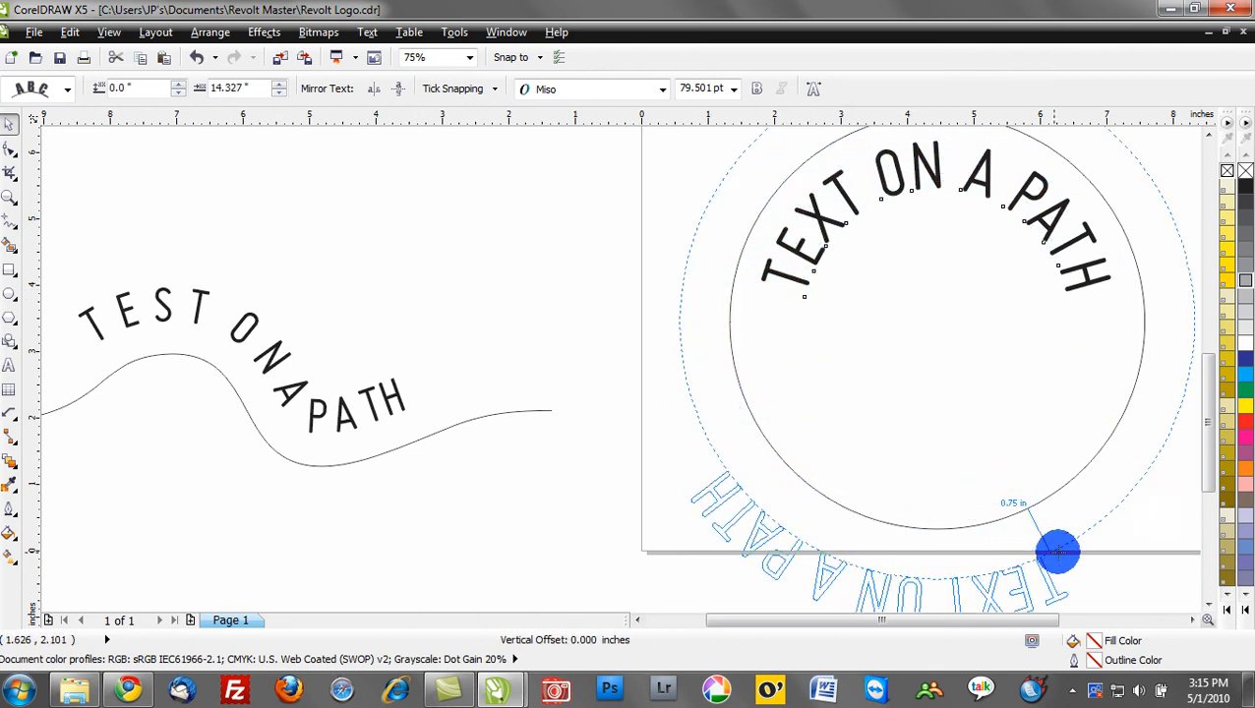
left_click_drag(1057, 550, 821, 324)
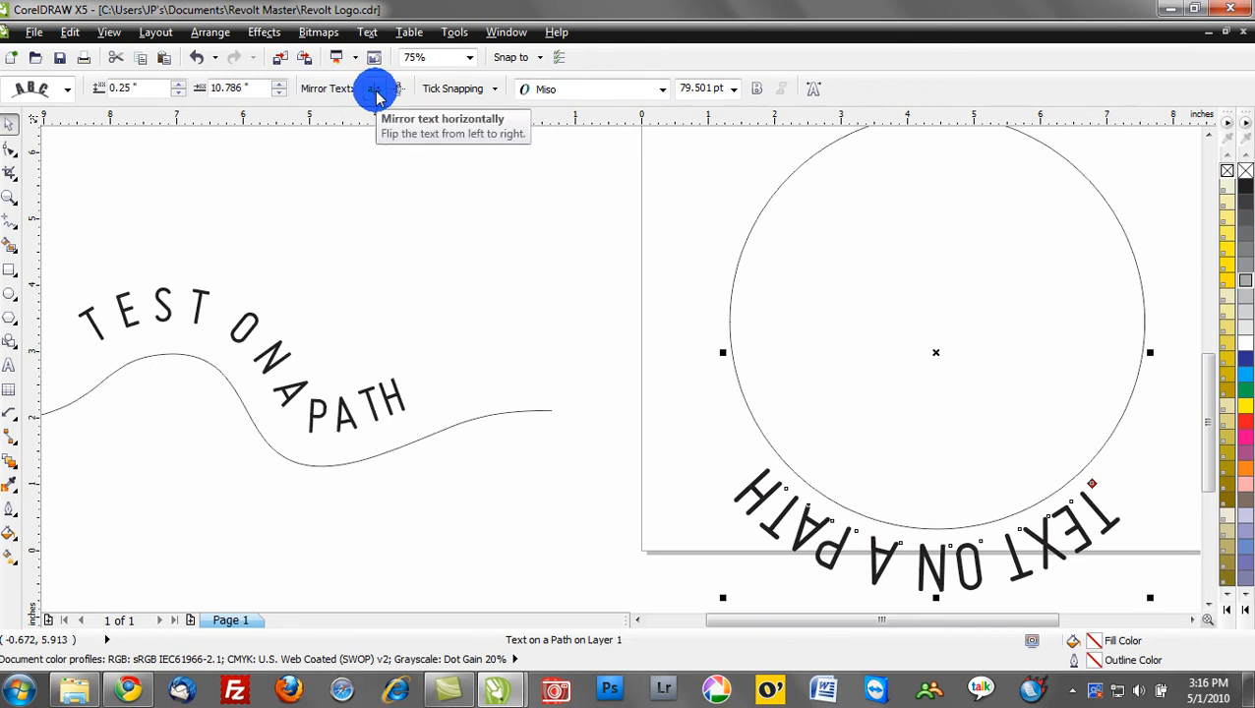
- Mirror the bottom circle text so TEXT ON A PATH reads upright
left_click(396, 89)
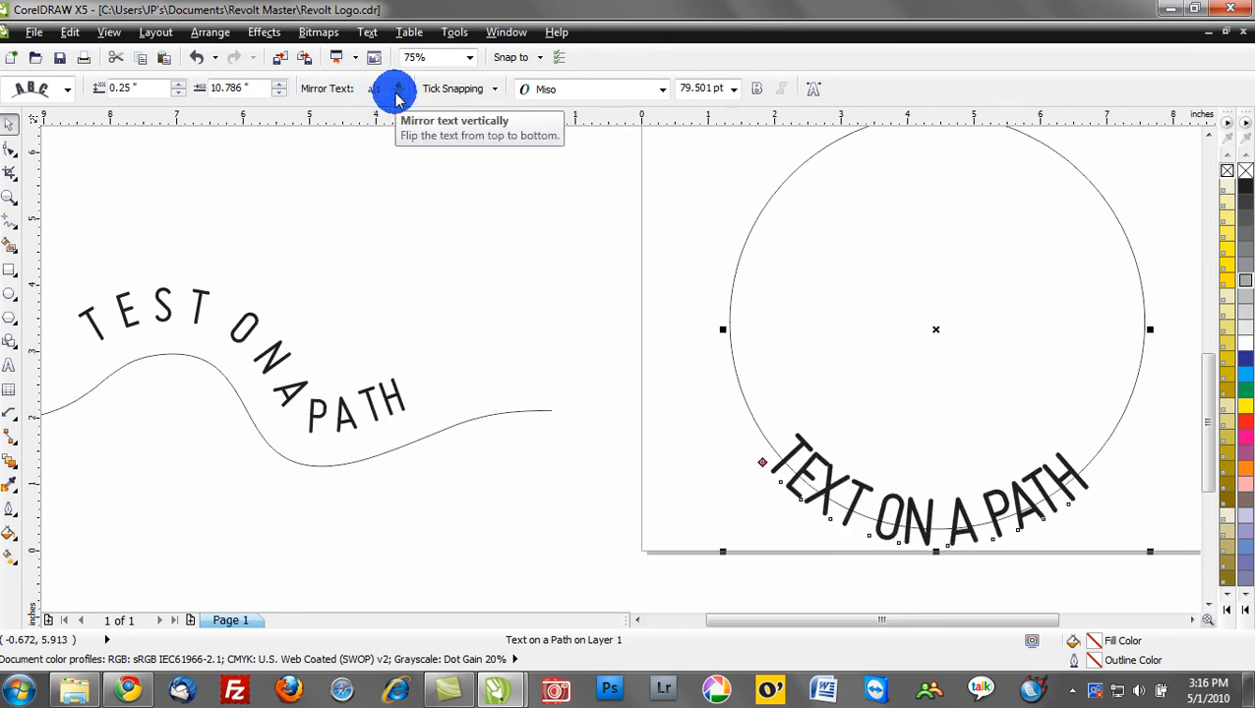
mouse_move(374, 88)
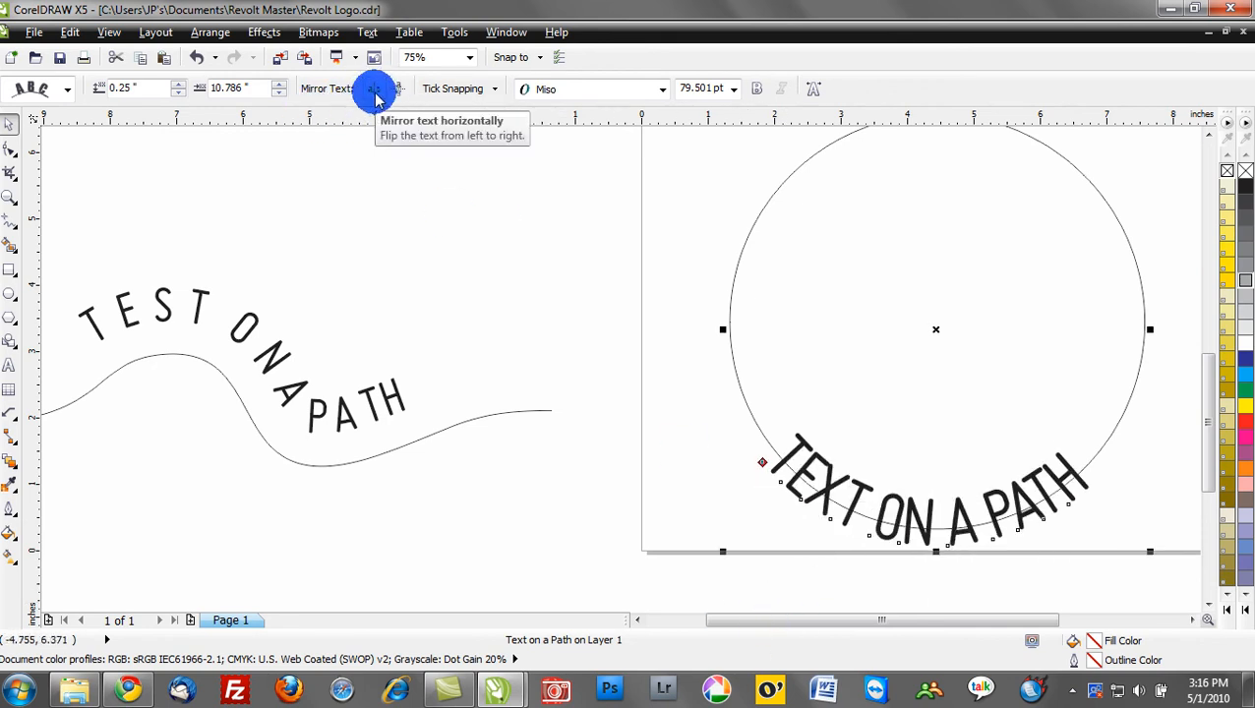
mouse_move(397, 88)
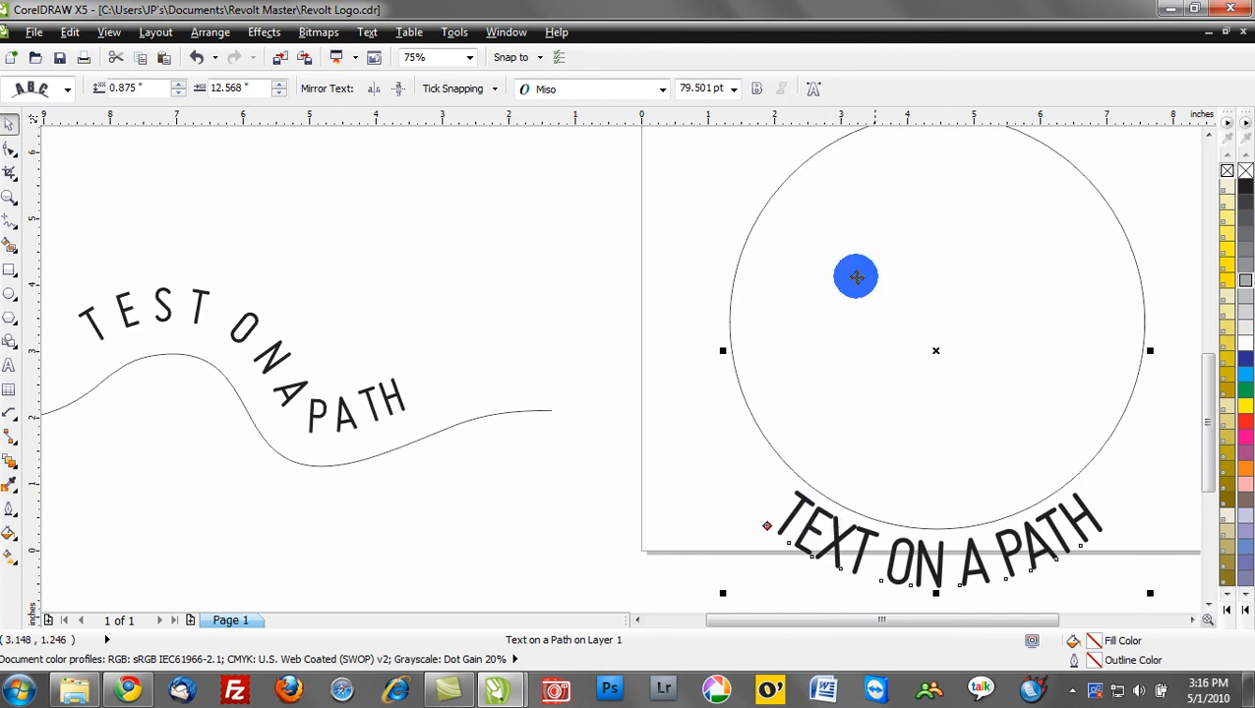
- Switch the text below the circle to Century Gothic and spread its letters wider
left_click(655, 88)
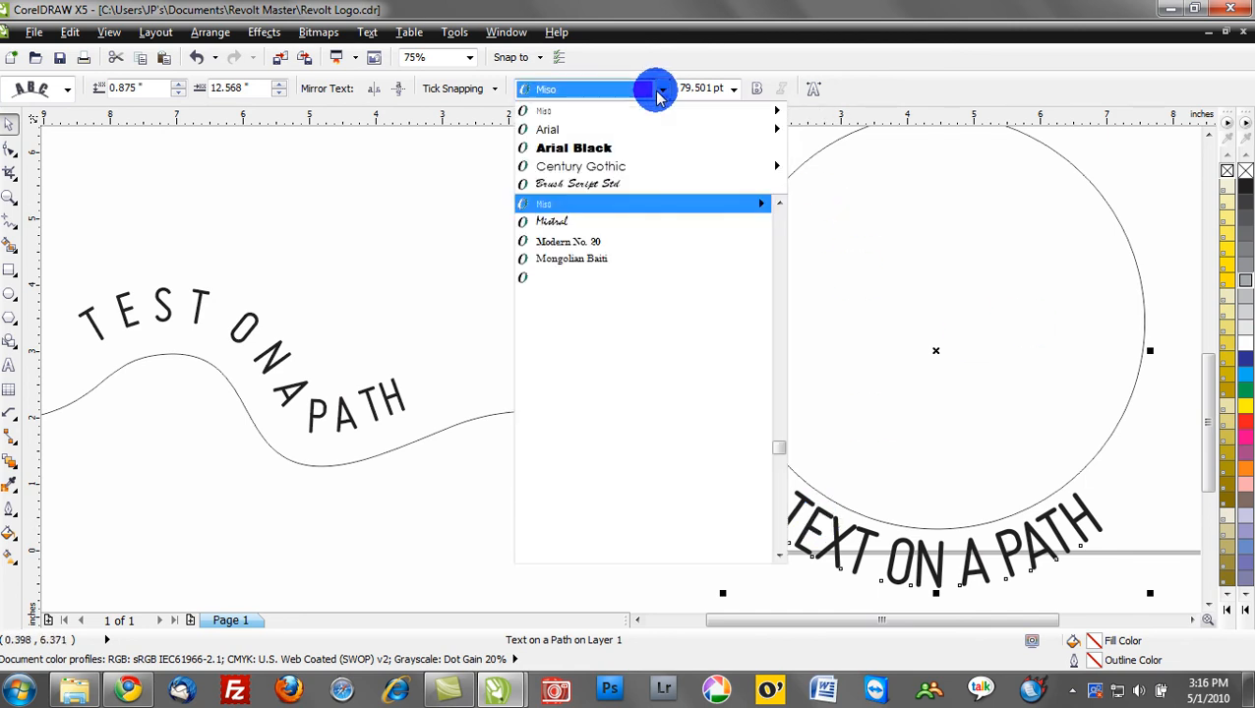
left_click(580, 166)
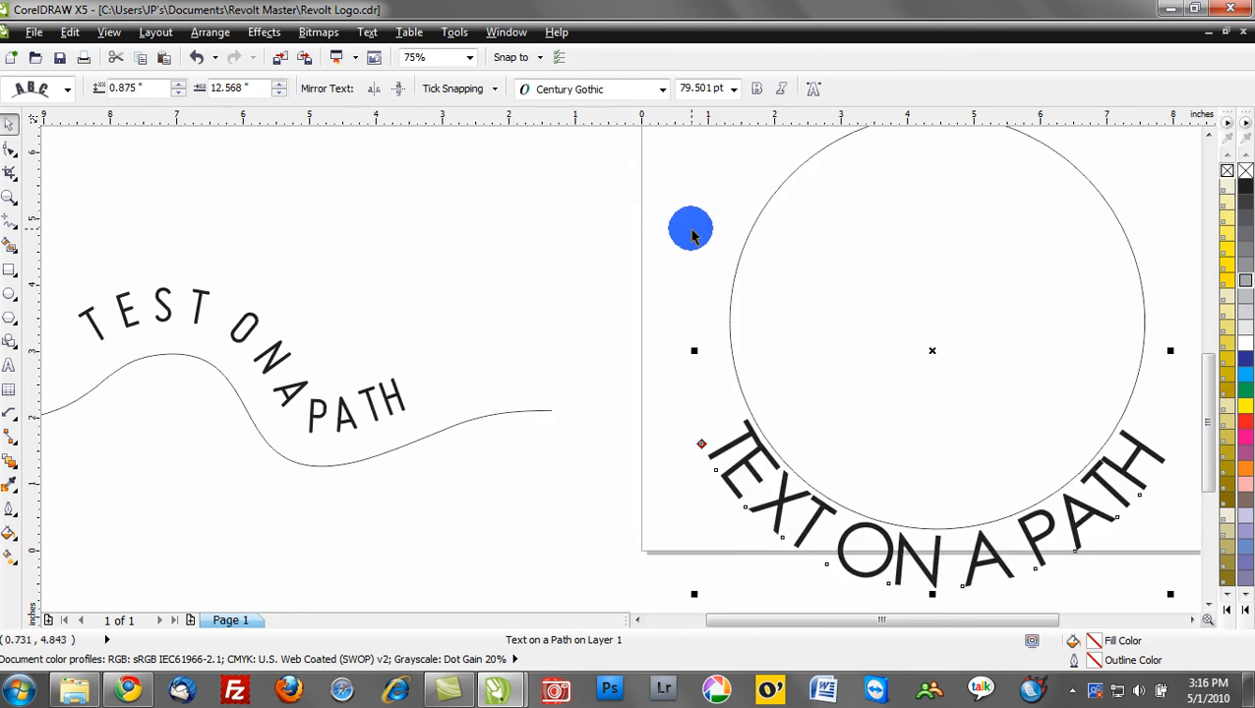
left_click(307, 261)
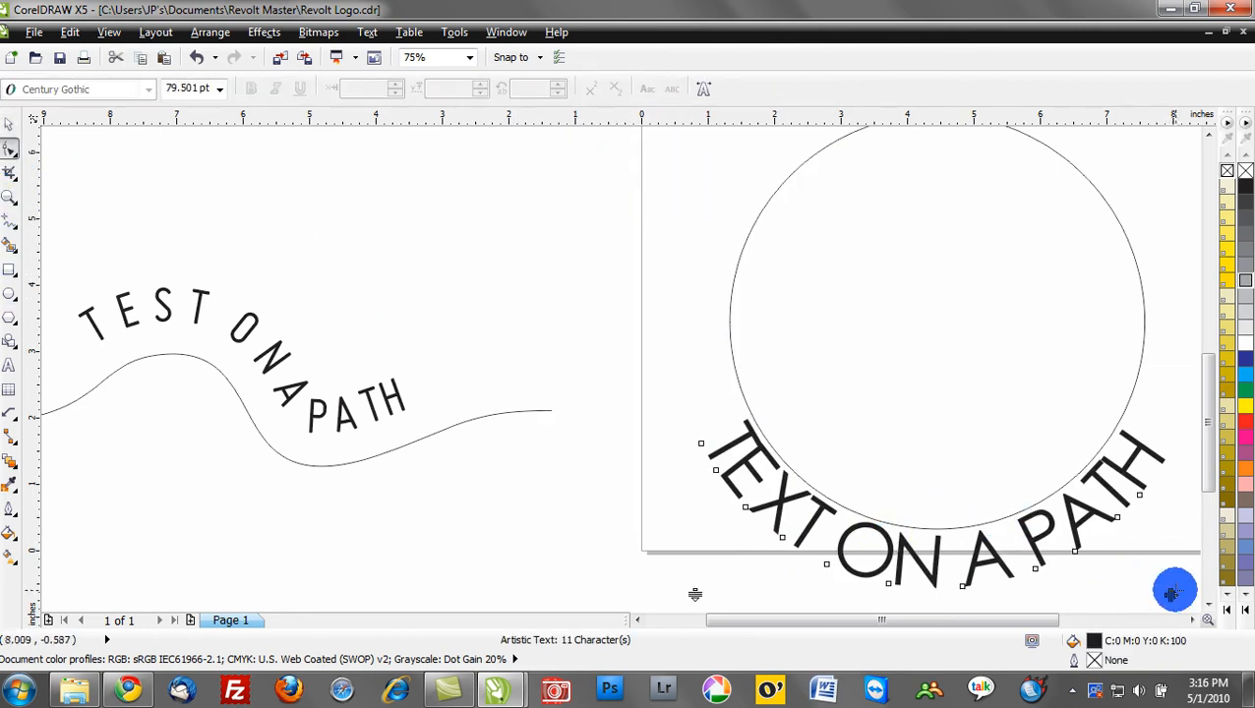
scroll("right", 3)
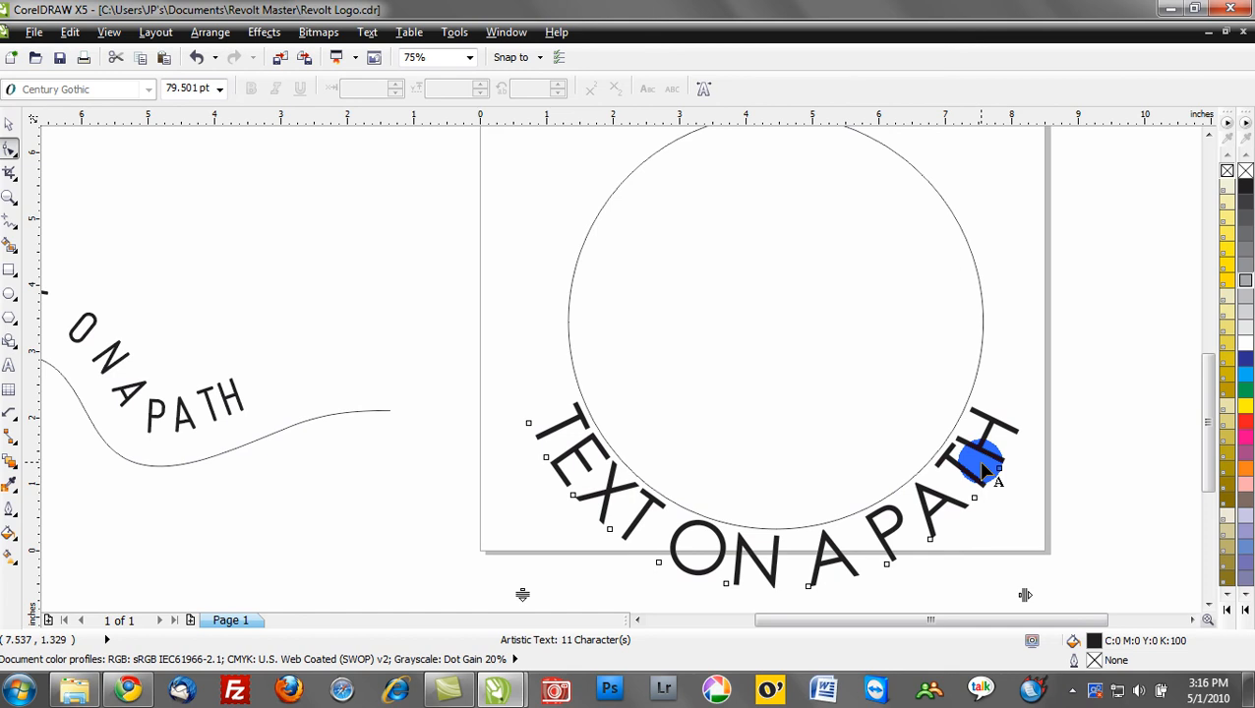
mouse_move(433, 379)
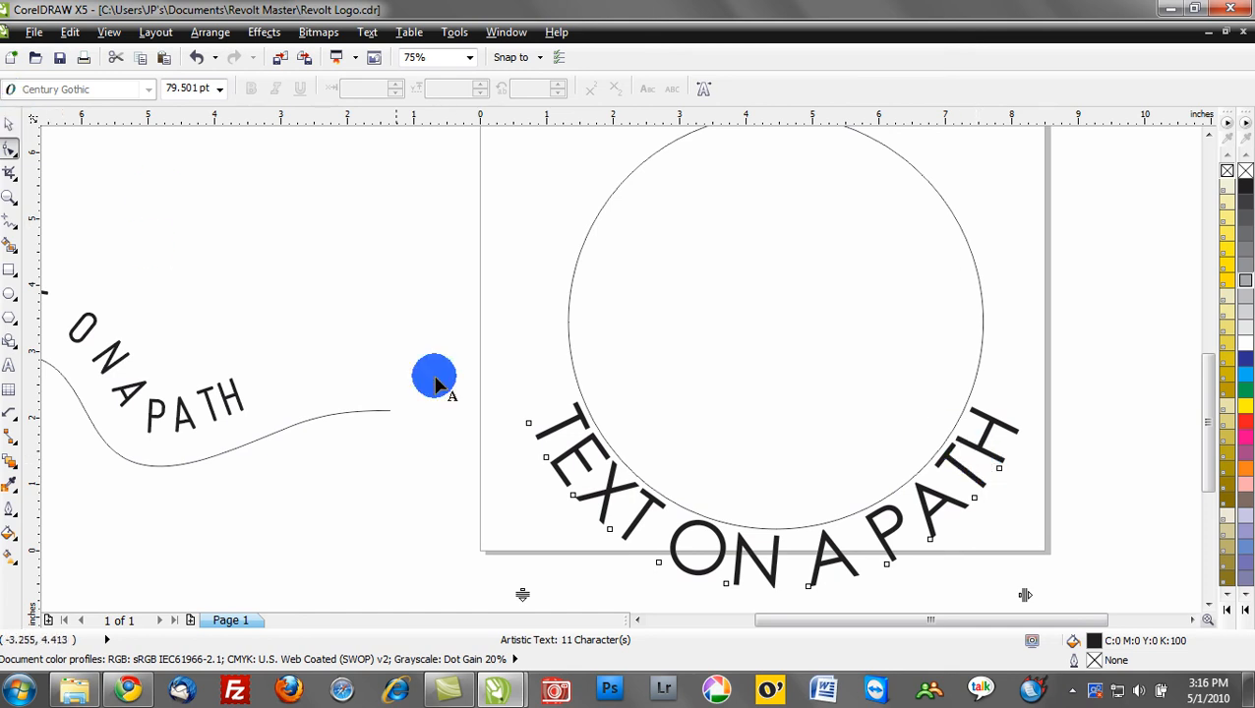
left_click(639, 442)
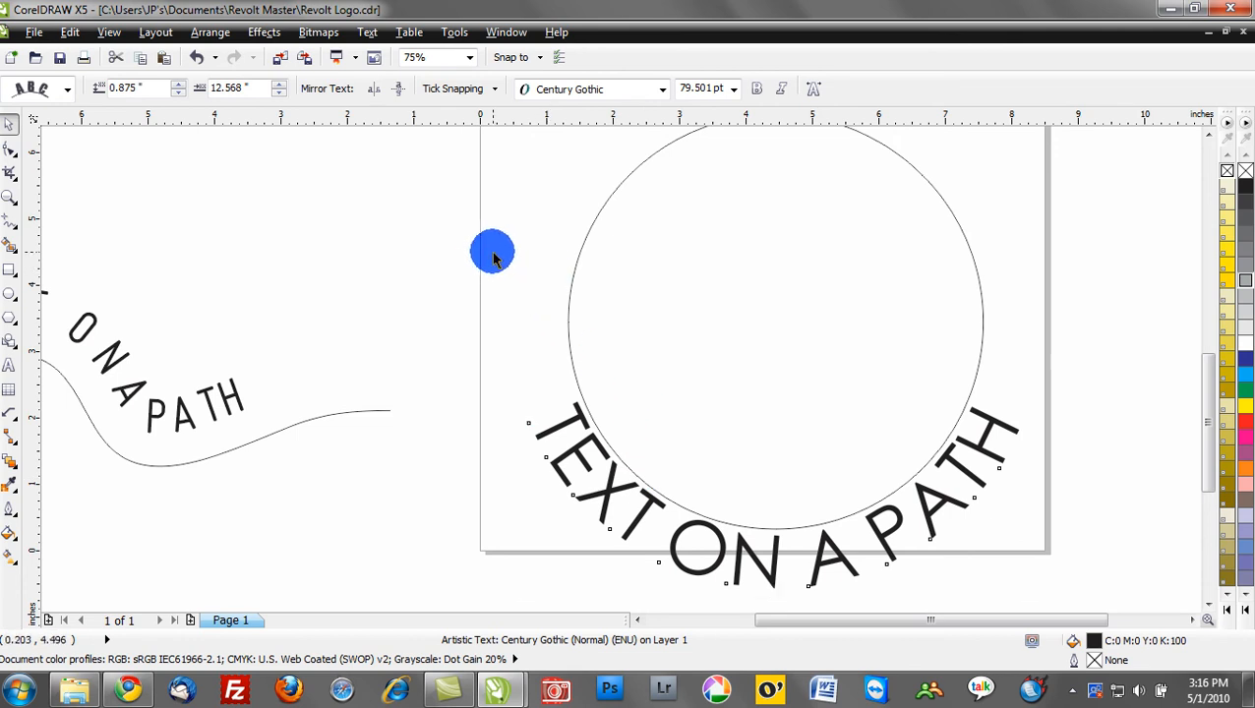
left_click_drag(491, 250, 705, 359)
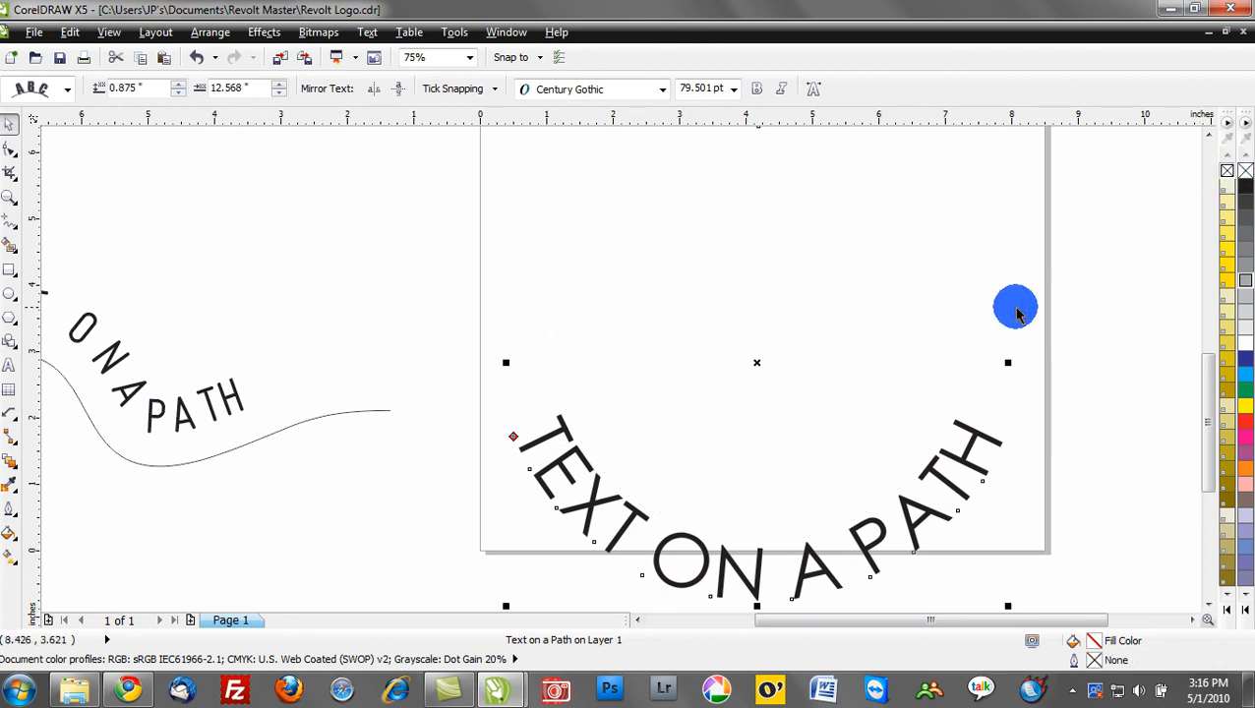
mouse_move(278, 118)
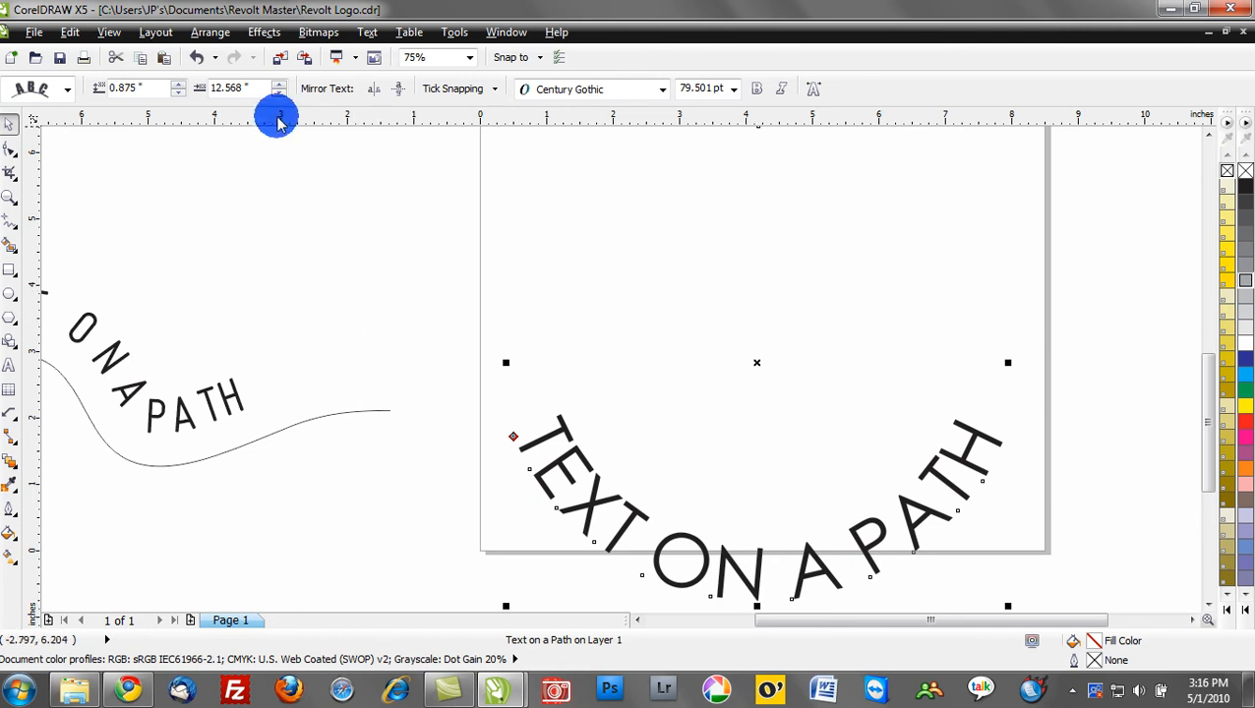
- Break the TEXT ON A PATH words apart from the circle and drag the circle away
left_click(209, 31)
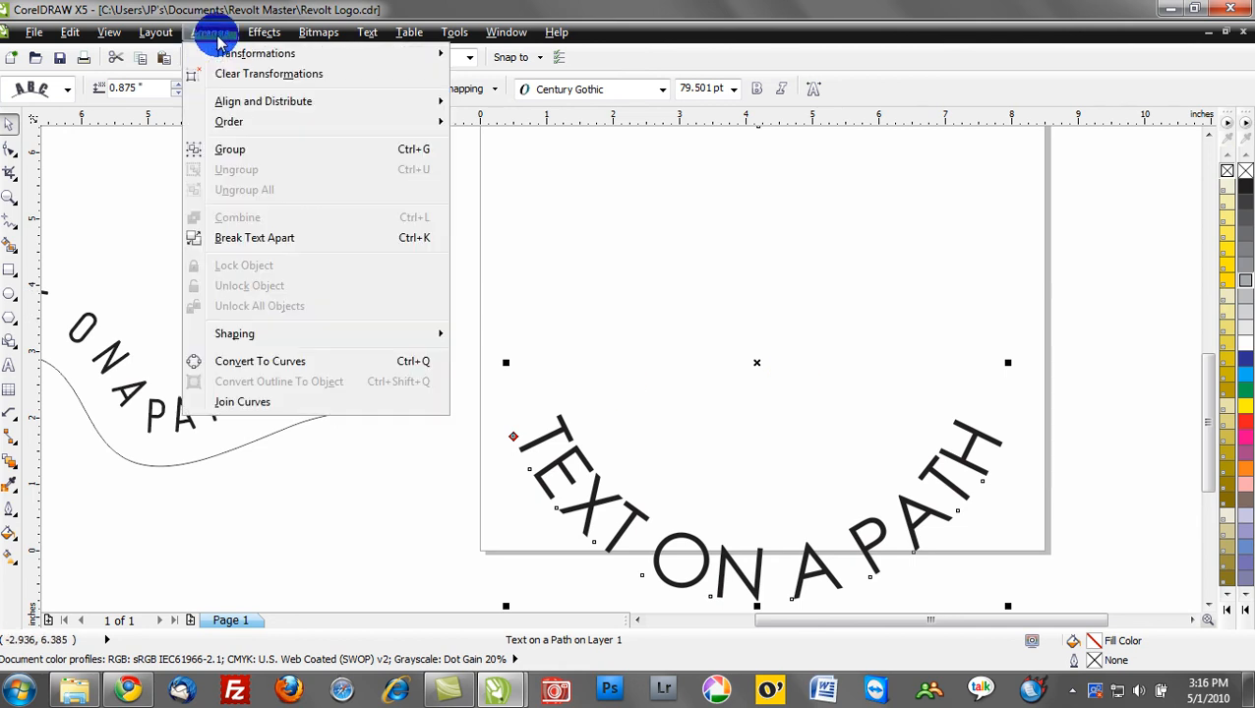
mouse_move(266, 303)
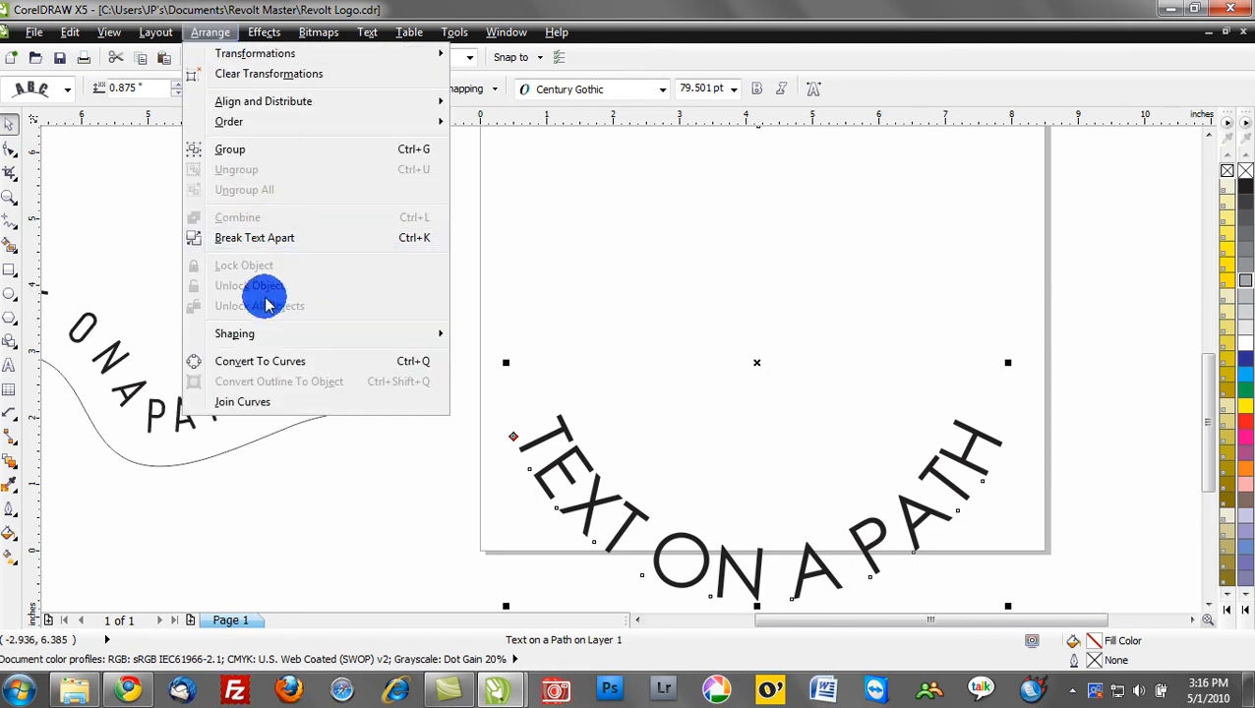
left_click(562, 433)
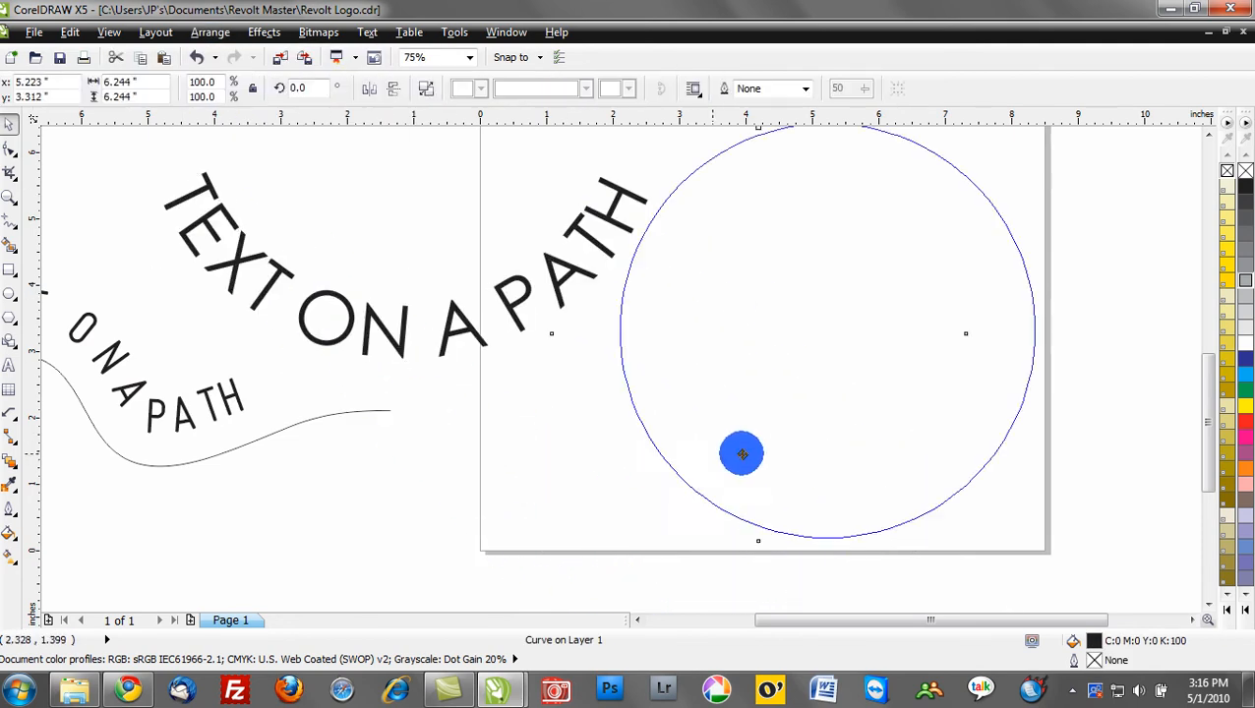
left_click_drag(741, 453, 938, 388)
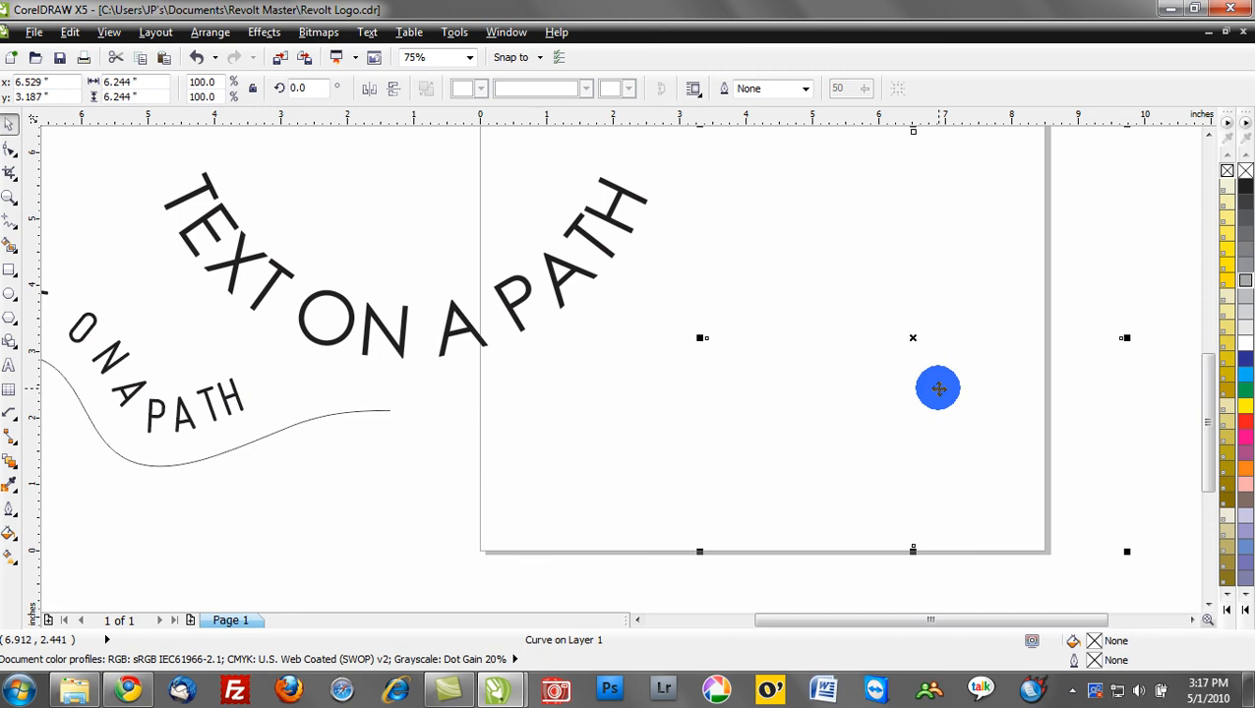